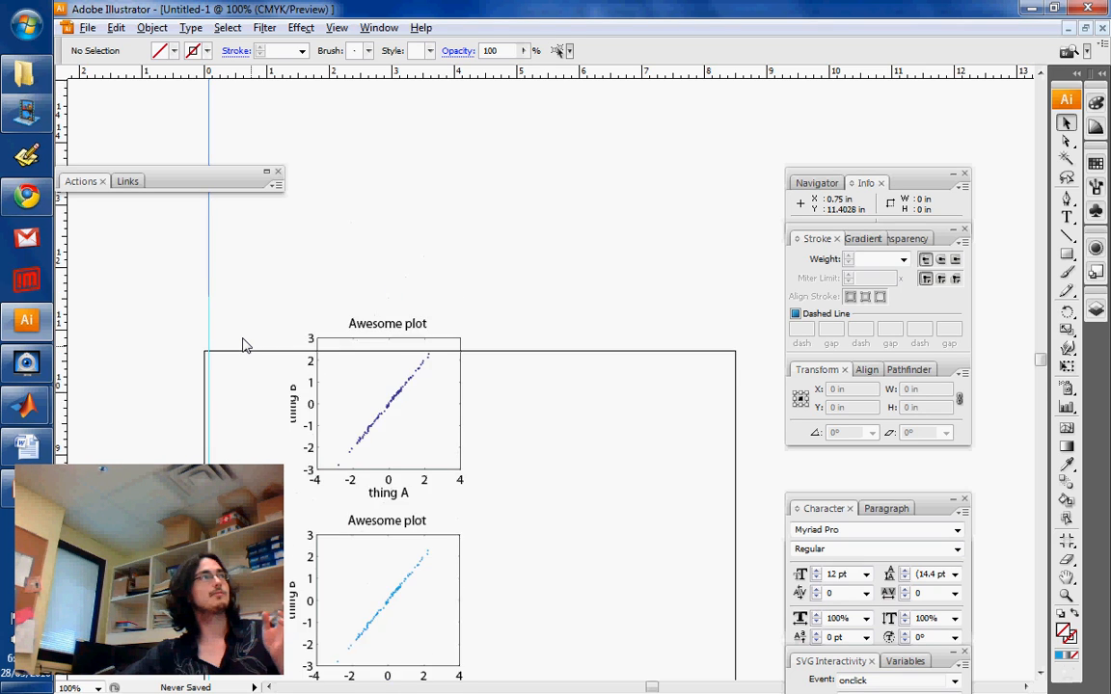
- Drag the top Awesome plot group off the artboard to sit above its upper-left edge
scroll(down, 3)
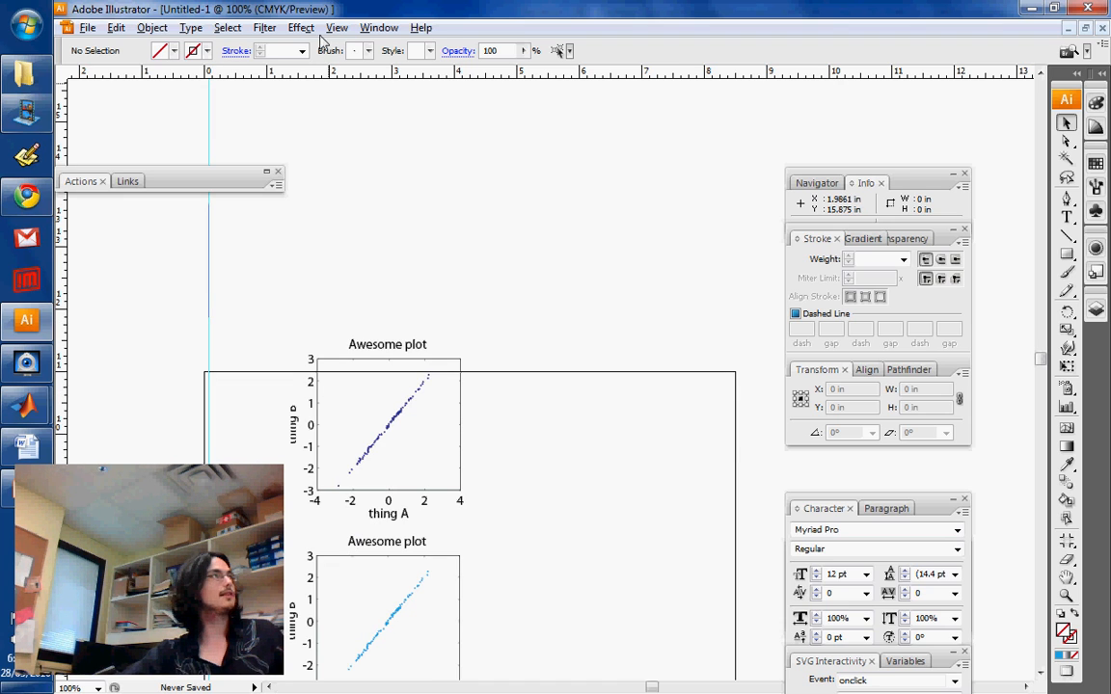
click(335, 27)
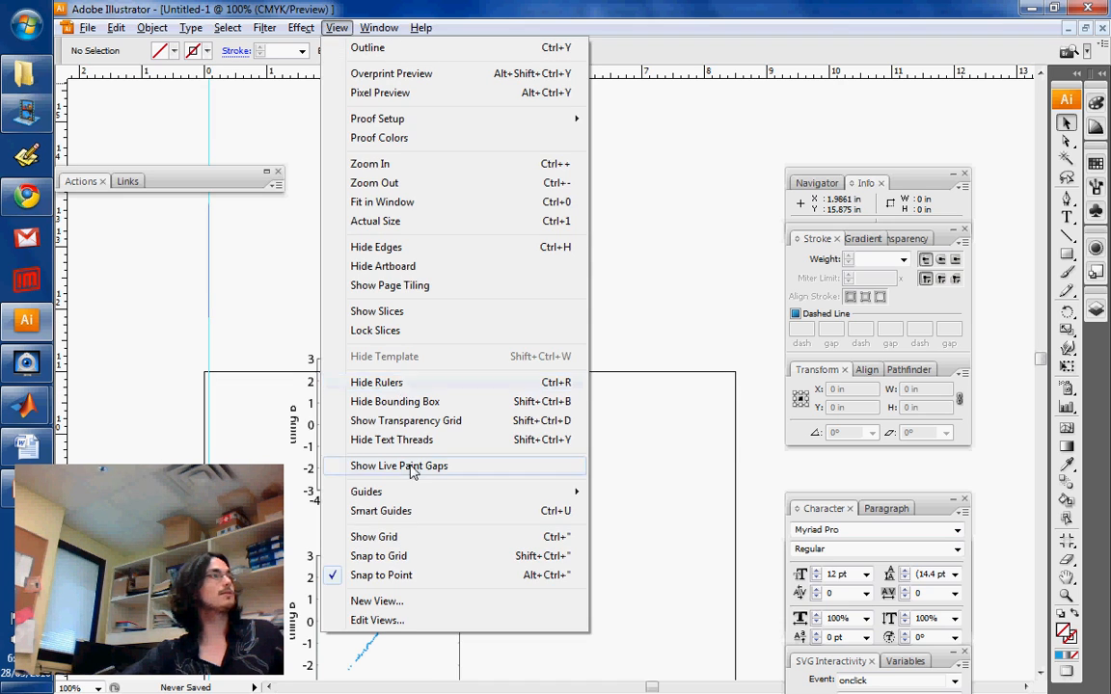
mouse_move(409, 509)
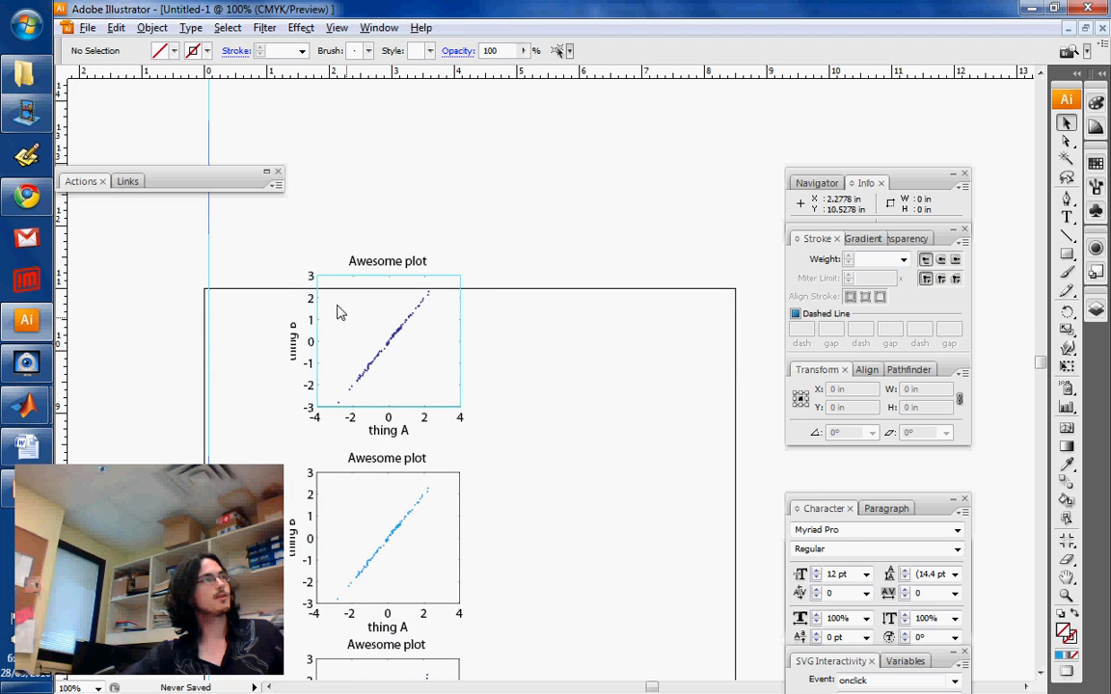
click(376, 347)
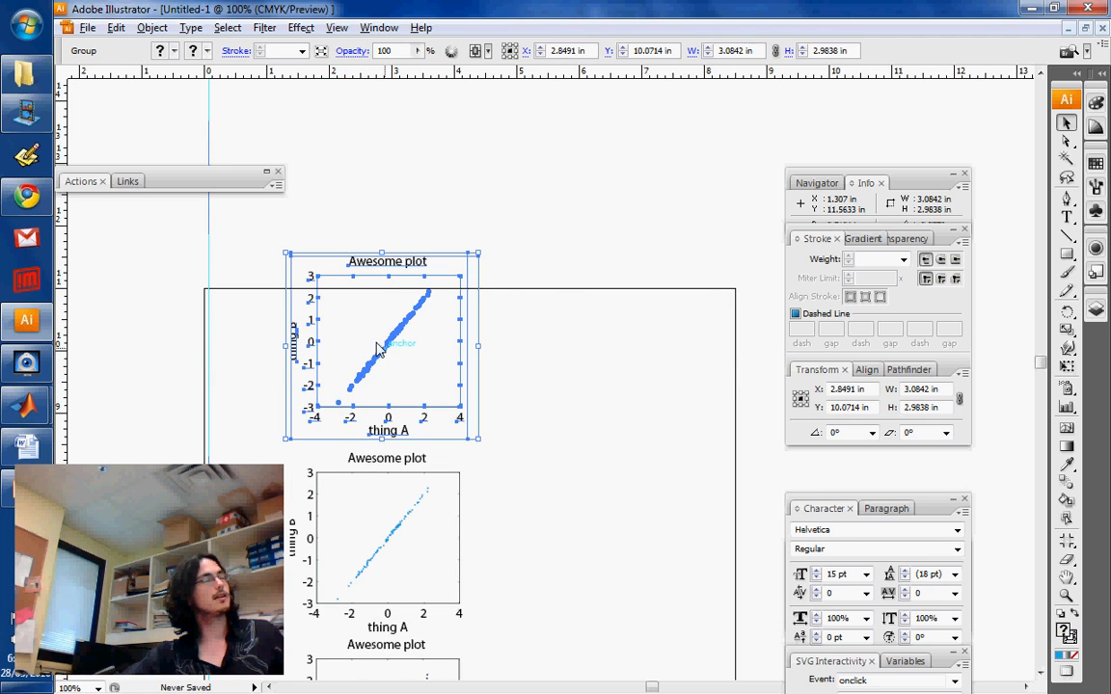
drag(386, 343, 532, 491)
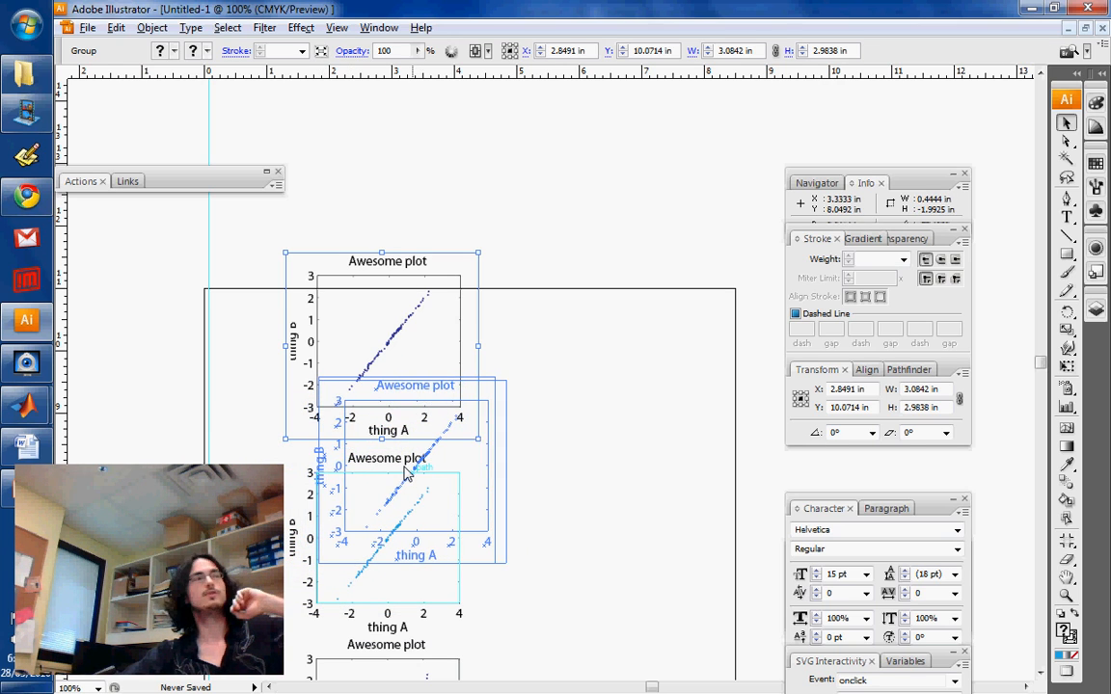
drag(414, 472, 299, 390)
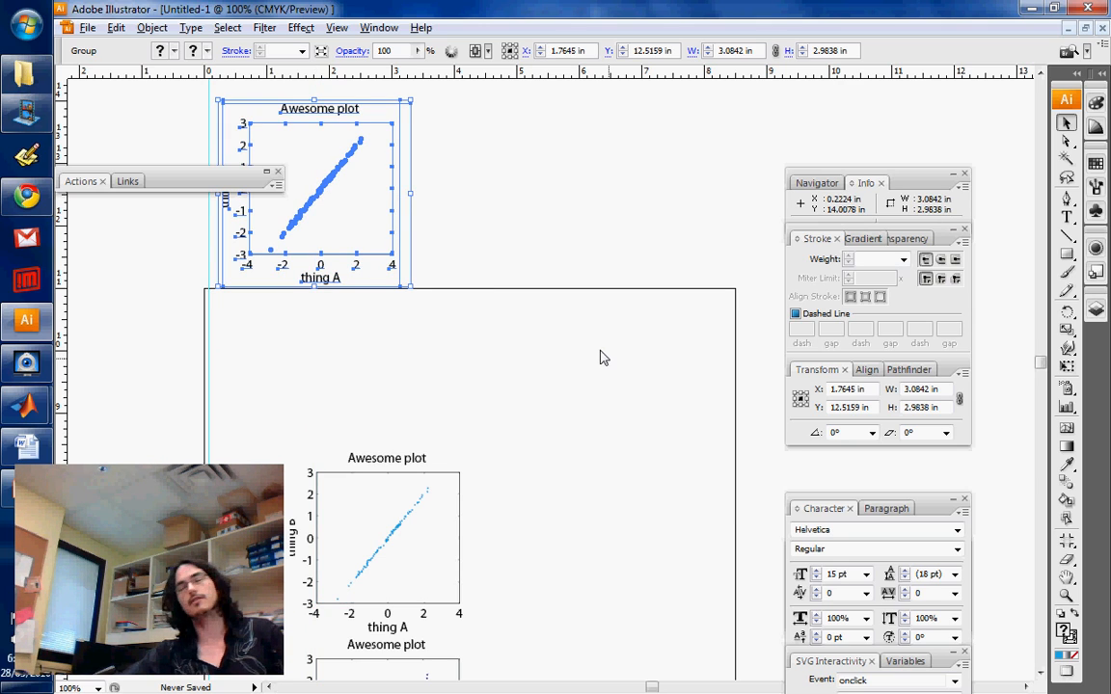
click(609, 389)
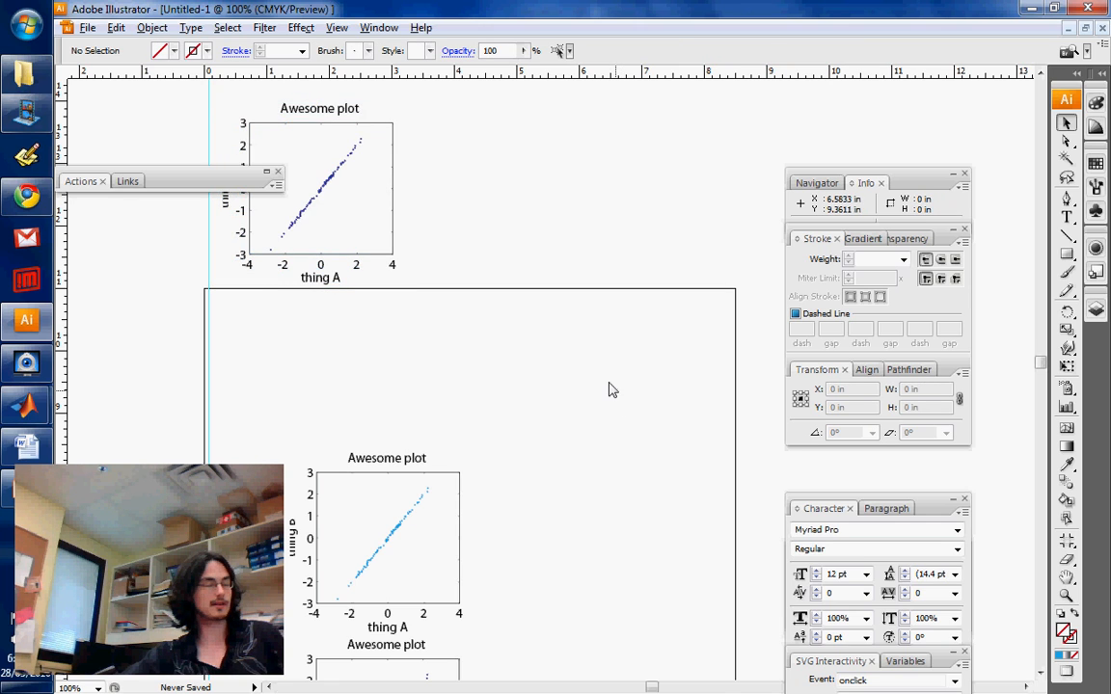
- Drag the first plot group back onto the artboard's upper right, offset from the other two
drag(318, 188, 318, 261)
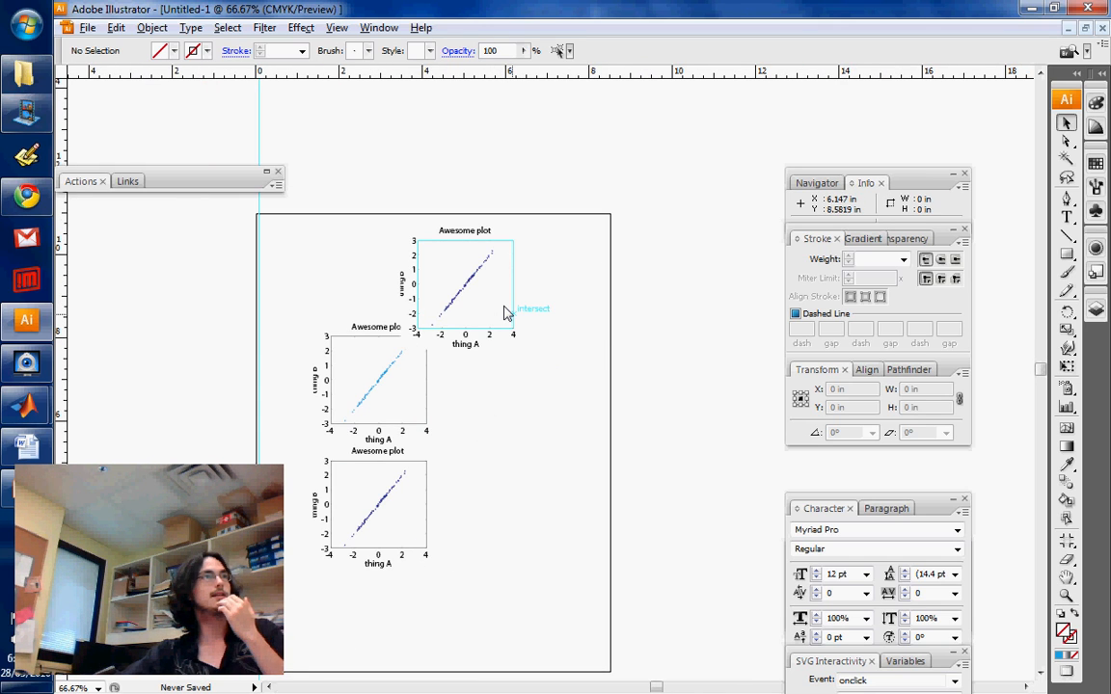
- Use the Align panel's Vertical Distribute Center to stack the three plots in one column
click(378, 27)
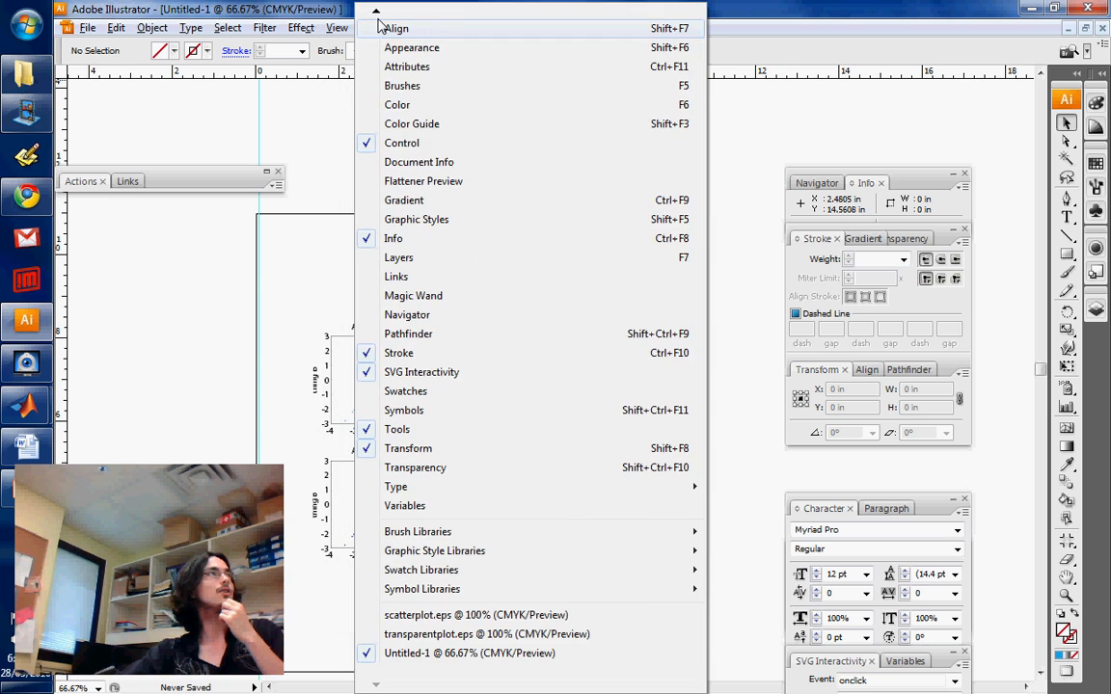
mouse_move(416, 220)
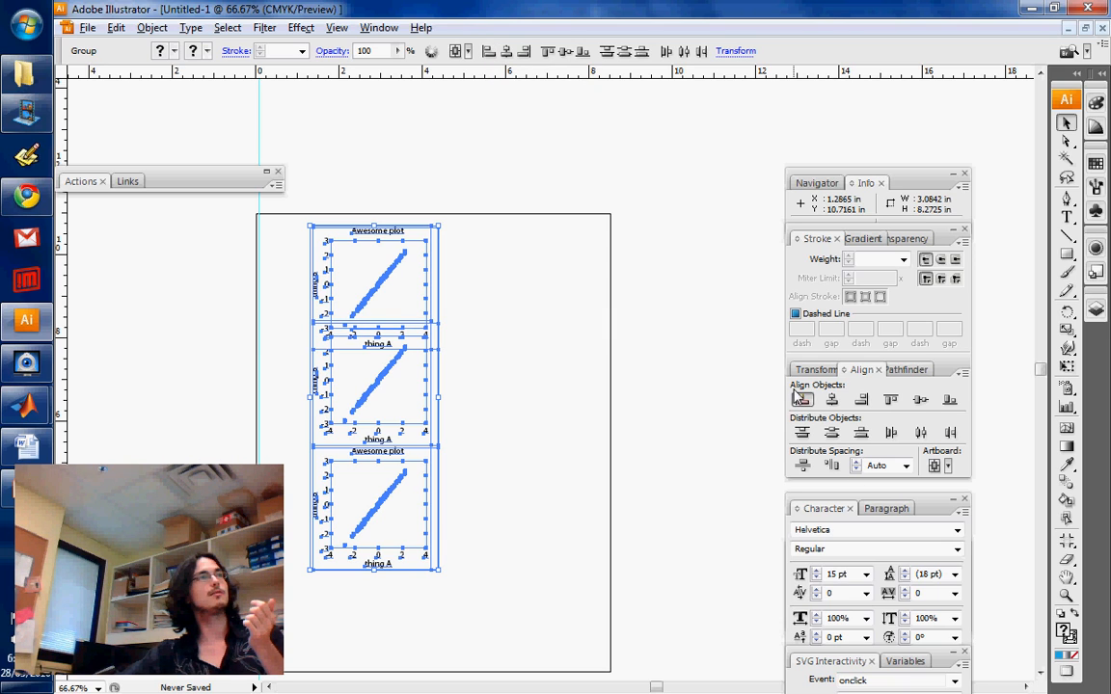
mouse_move(856, 397)
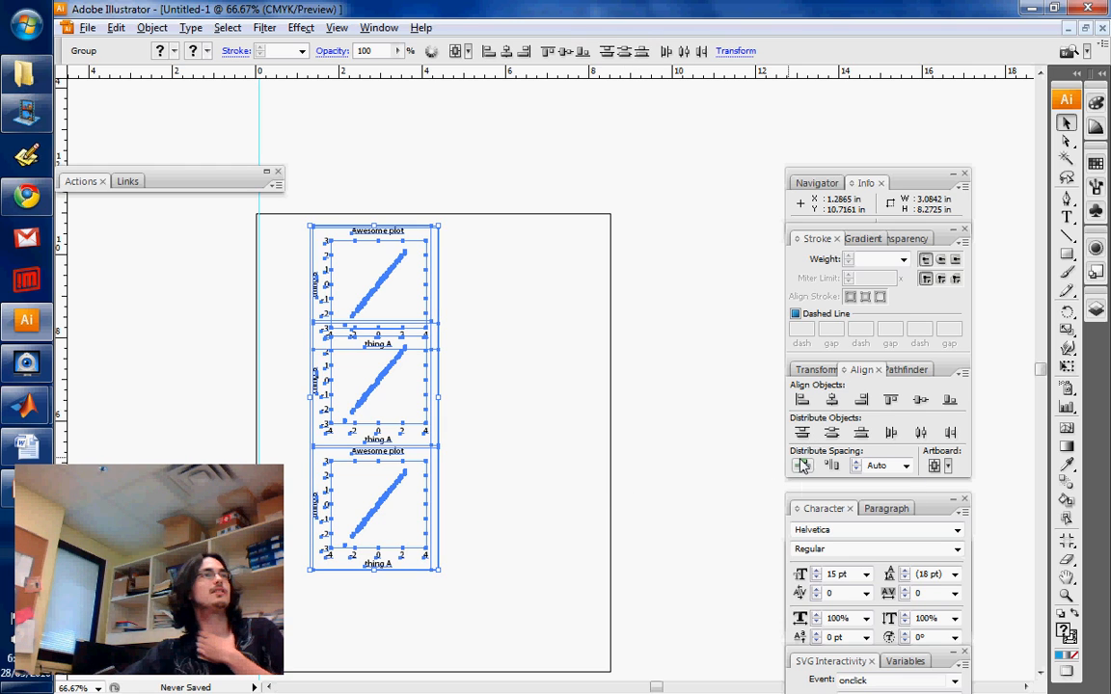
mouse_move(891, 432)
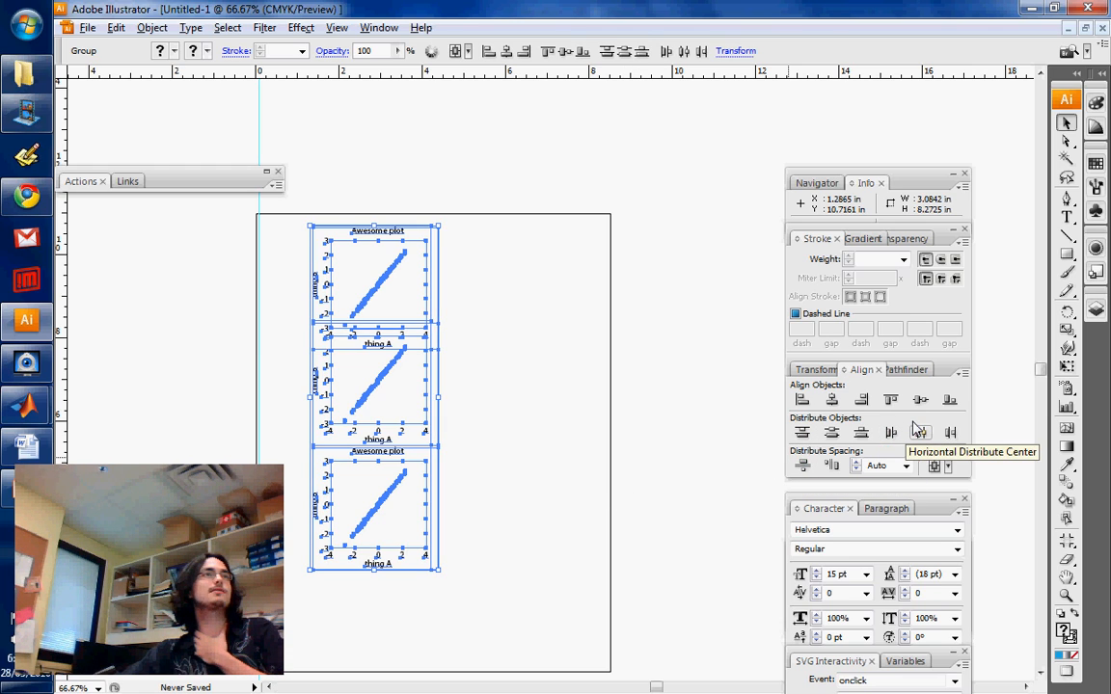
mouse_move(831, 432)
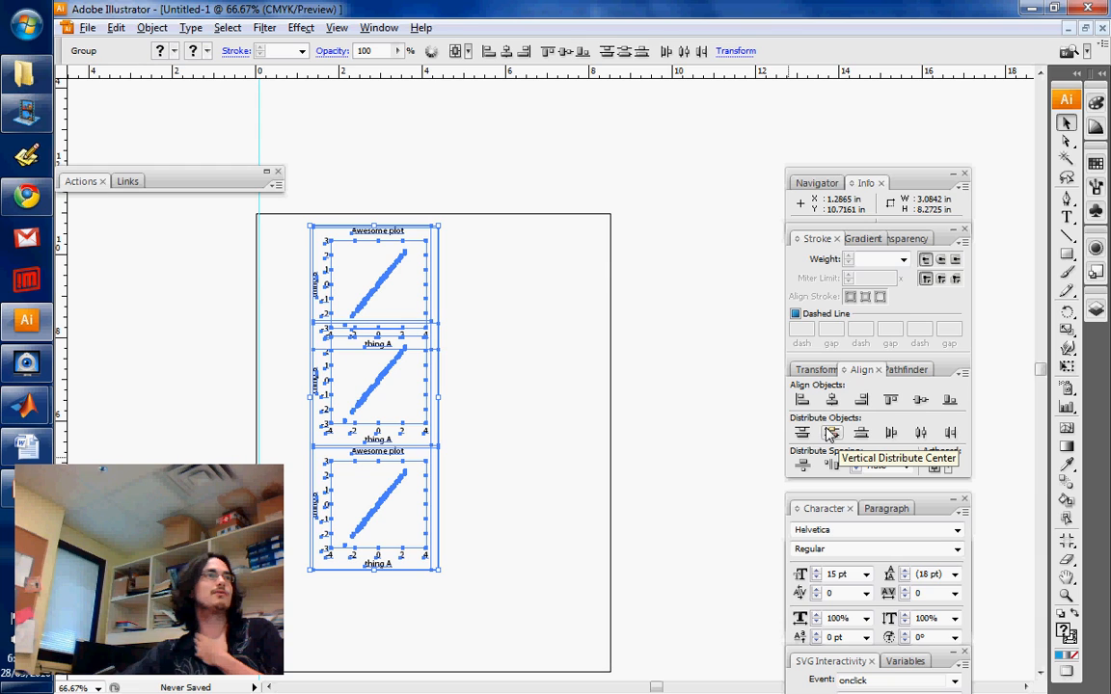
click(831, 432)
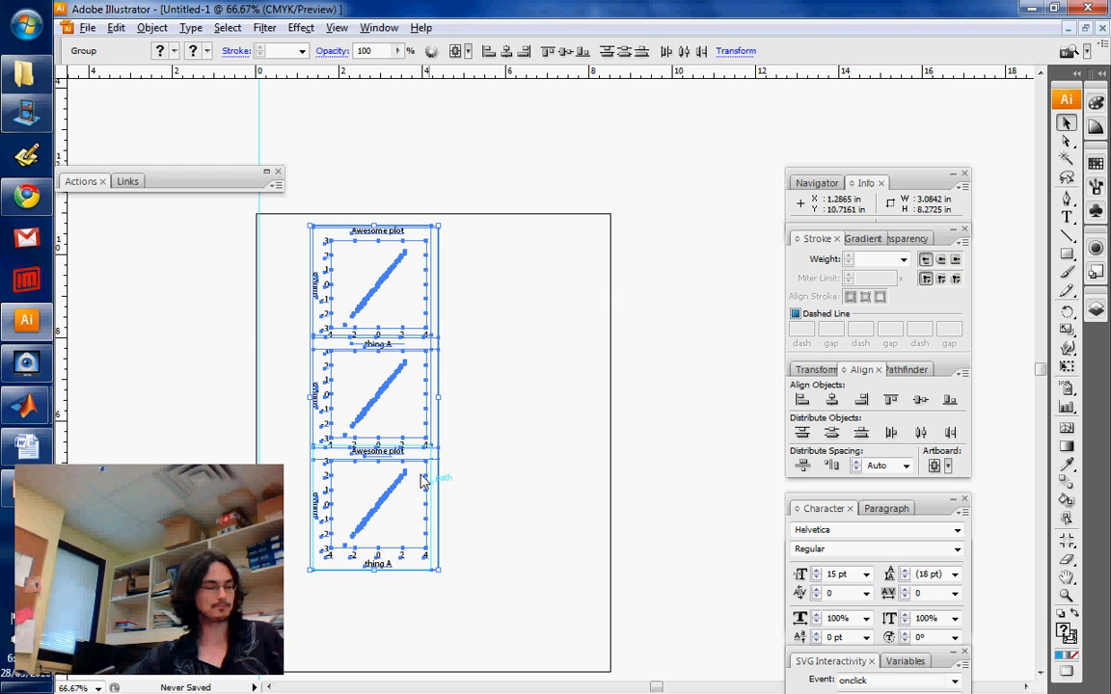
mouse_move(709, 458)
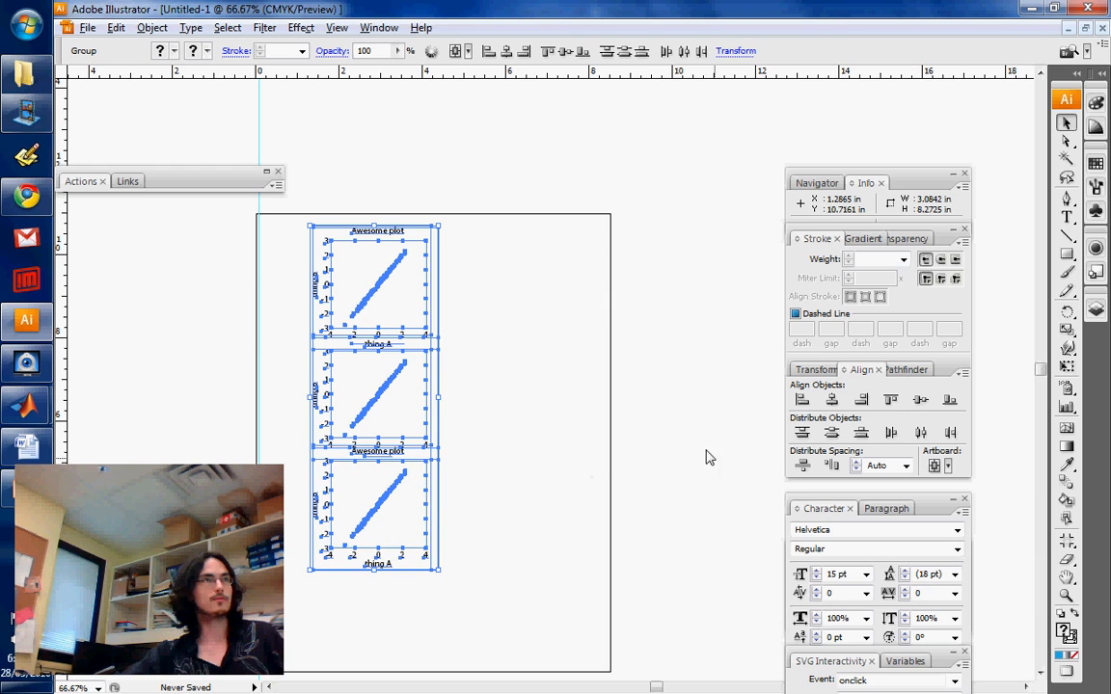
mouse_move(783, 451)
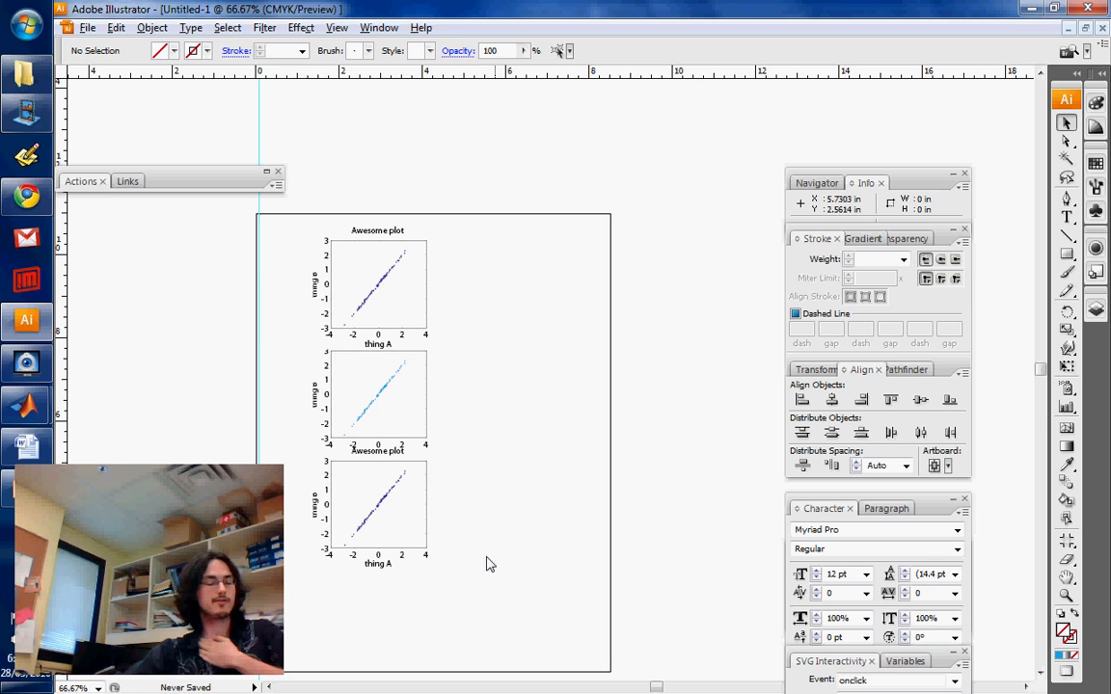
mouse_move(498, 564)
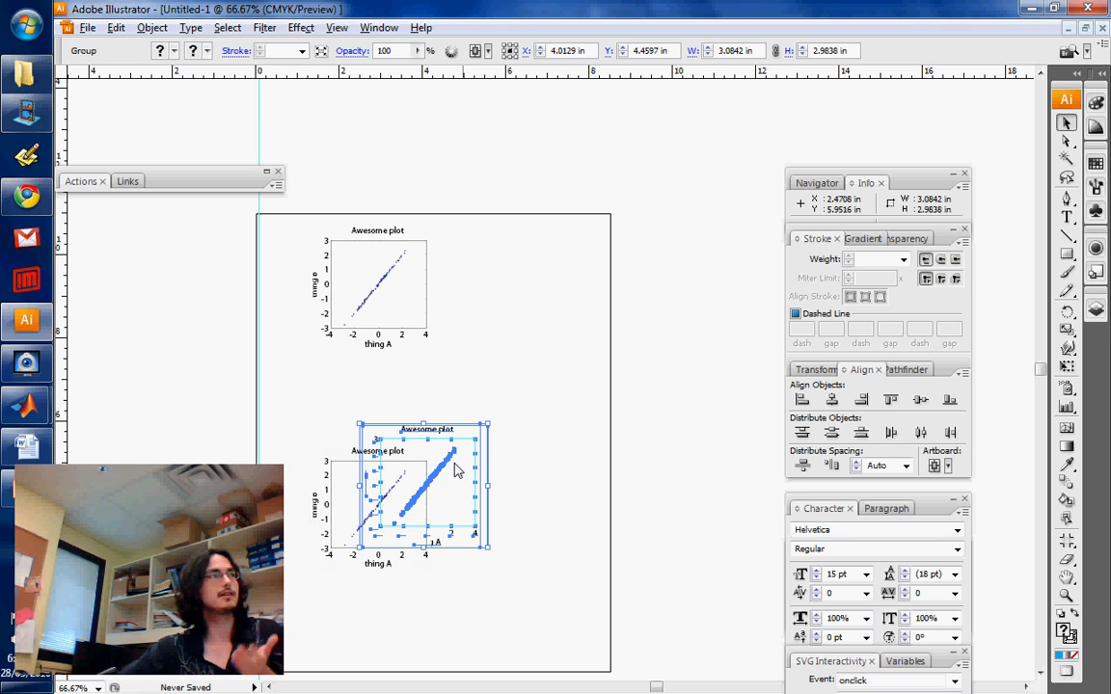
- Bring the moved middle plot in front of the bottom plot via Arrange > Bring to Front
right_click(459, 471)
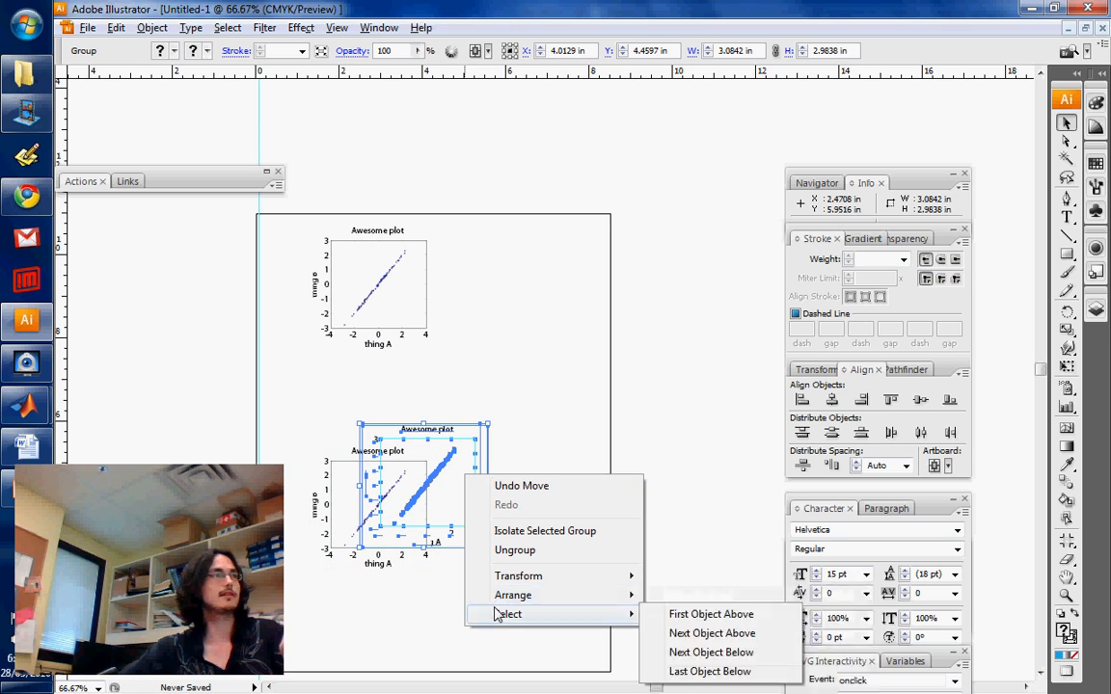
mouse_move(513, 594)
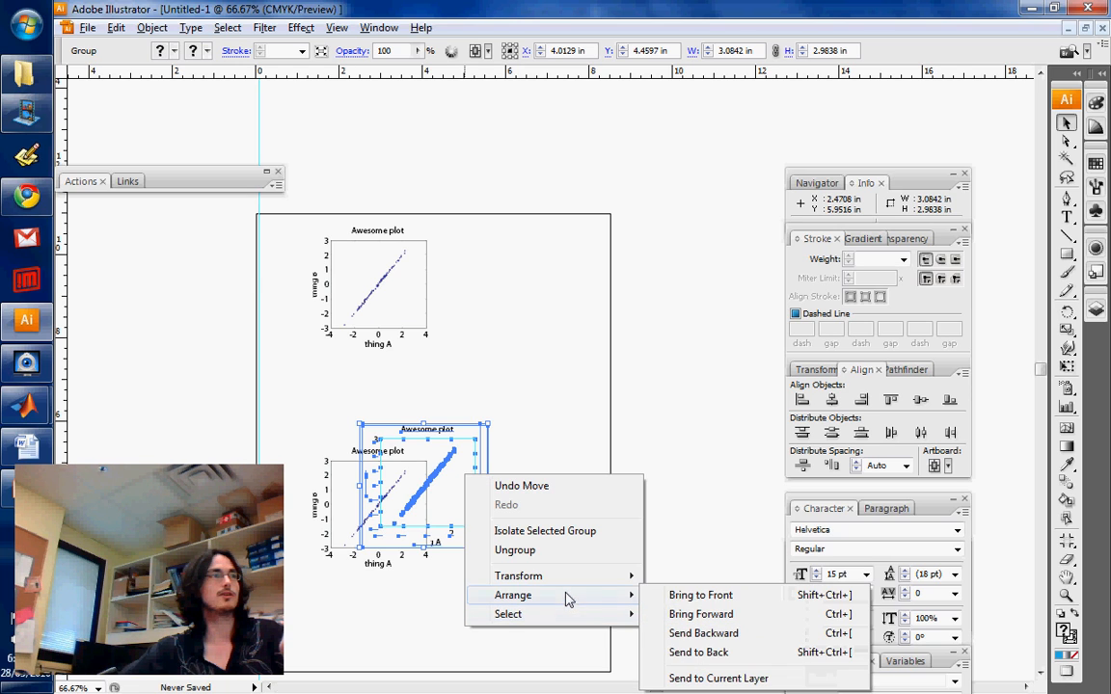
click(700, 594)
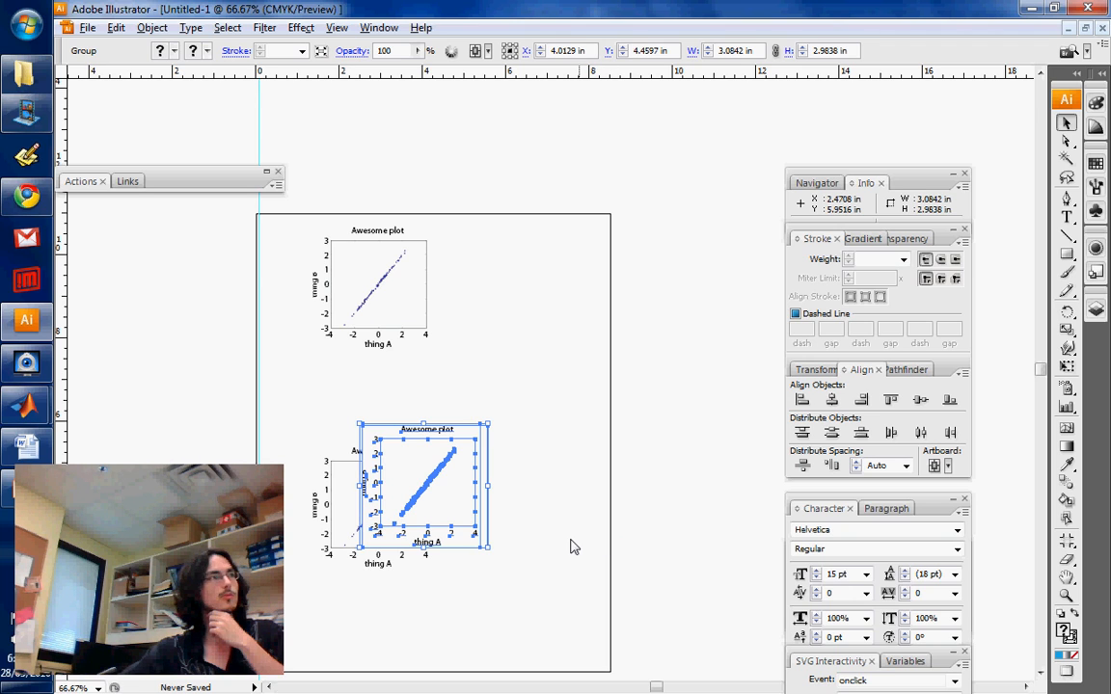
mouse_move(570, 509)
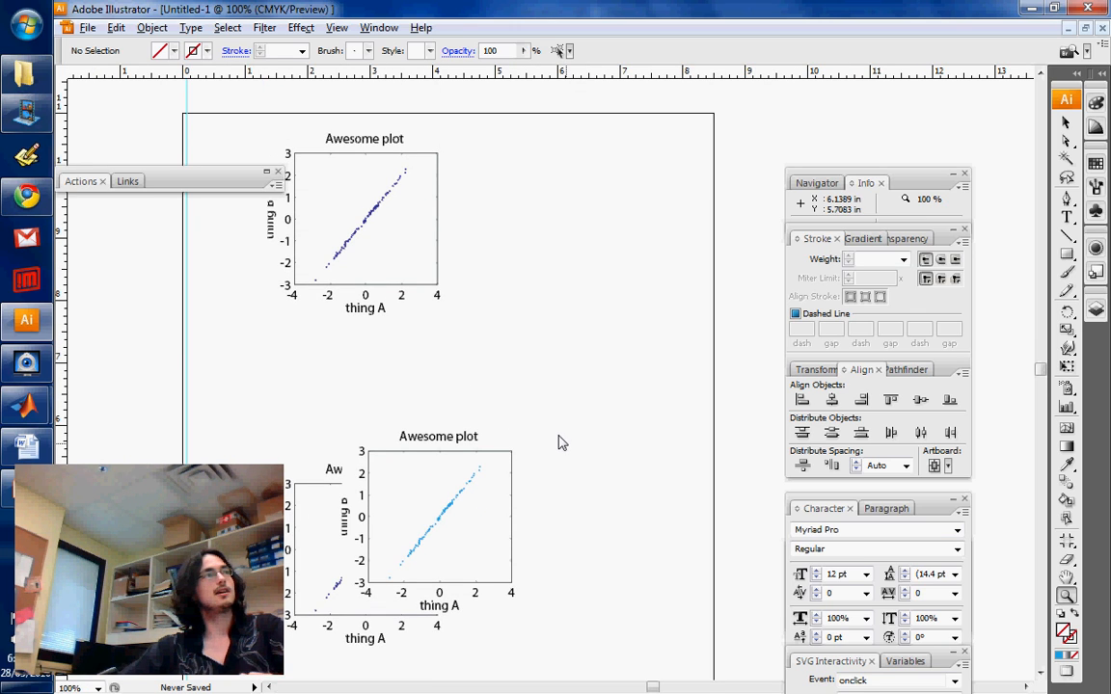
mouse_move(629, 412)
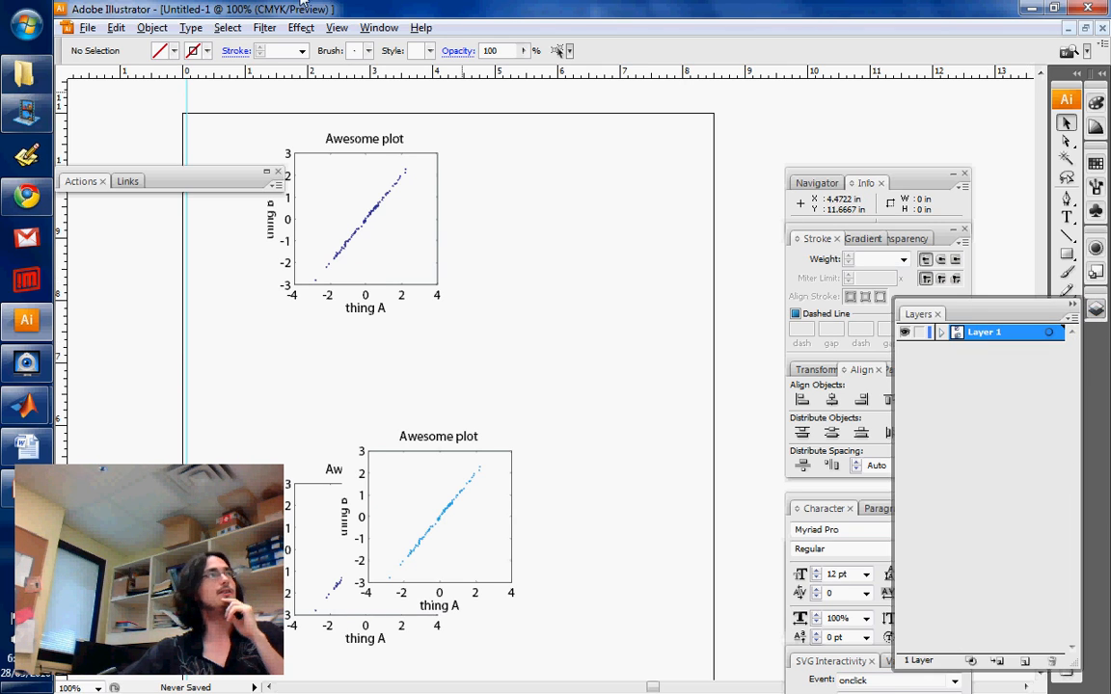
- Add Layer 2 and move its plot down over the lower plot
click(378, 27)
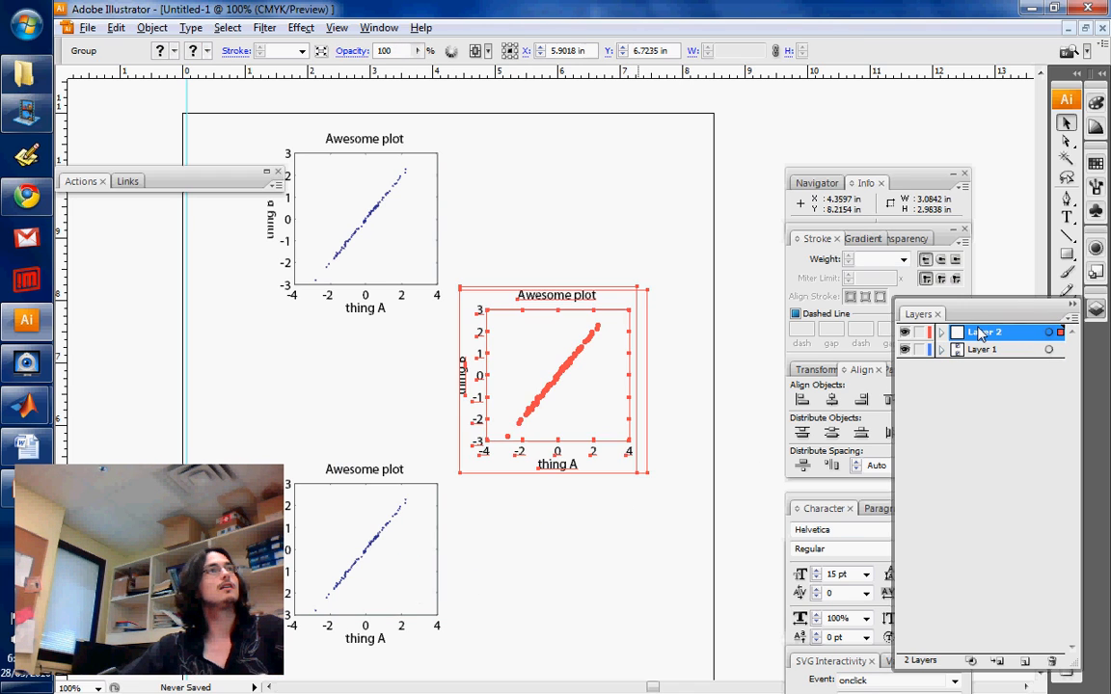
drag(555, 376, 453, 502)
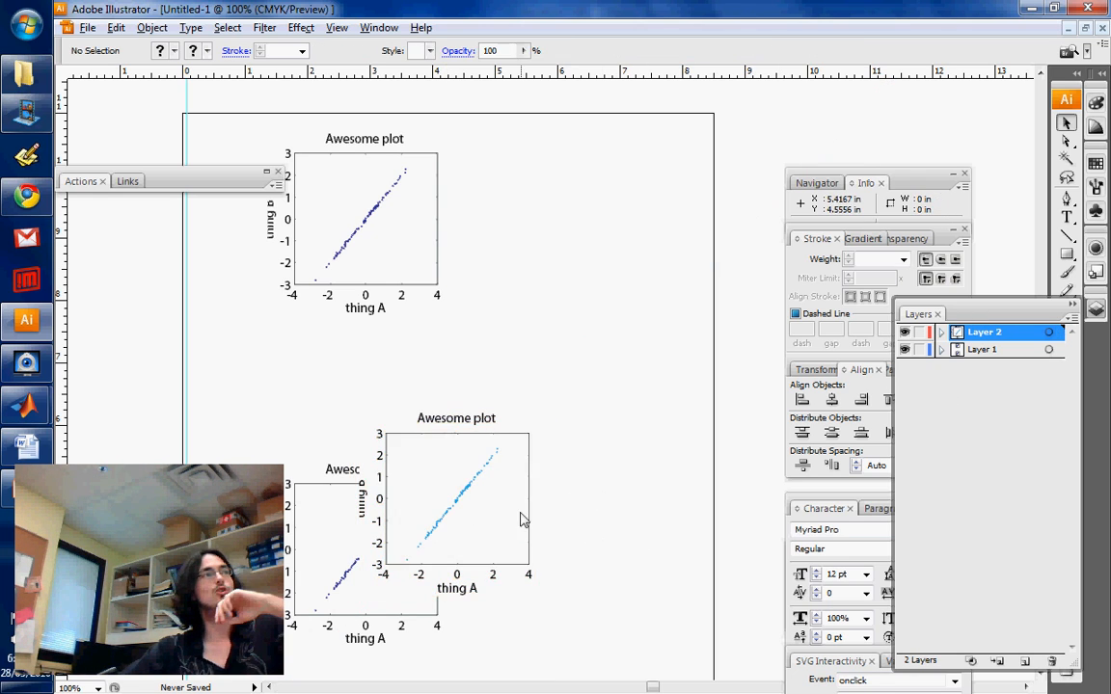
right_click(455, 501)
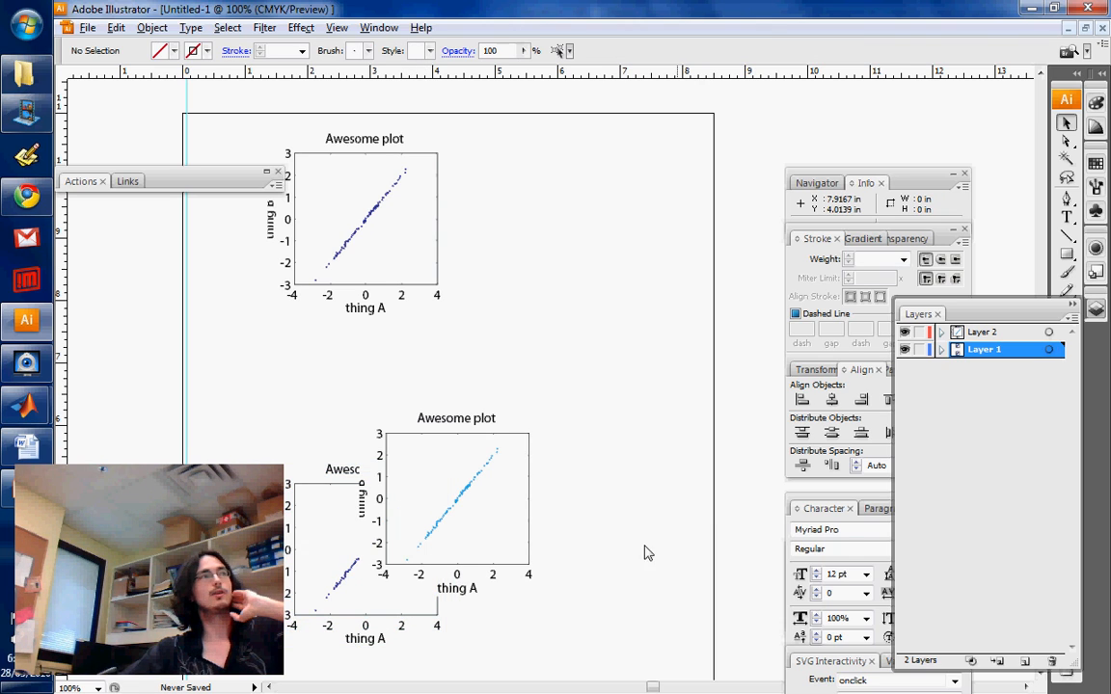
mouse_move(918, 332)
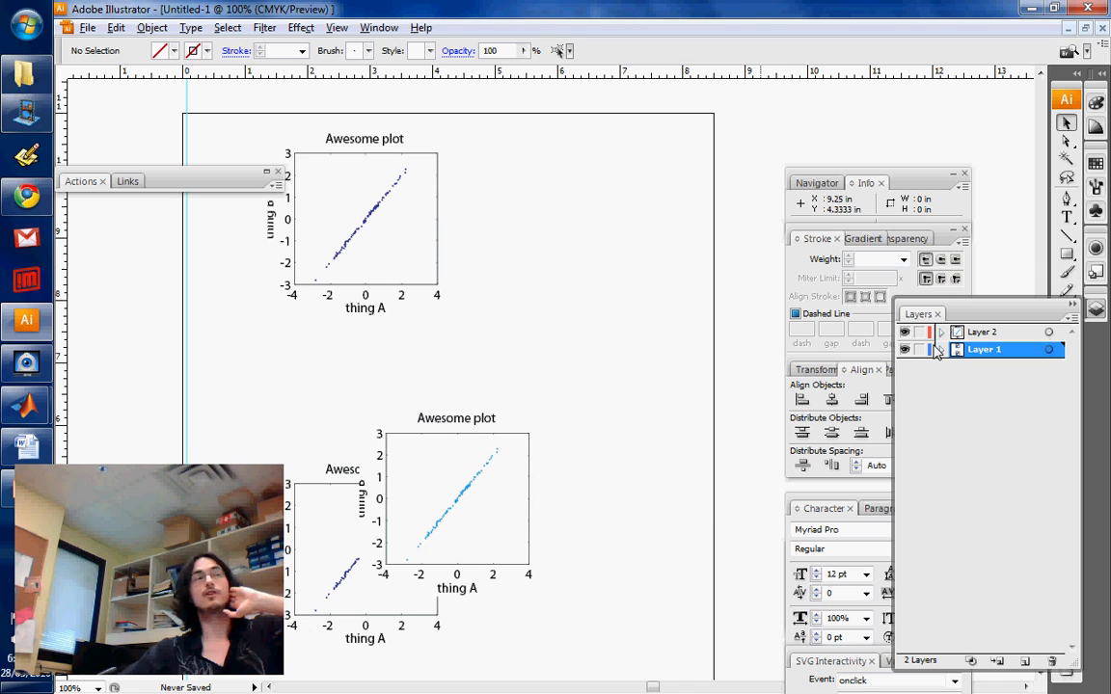
- Expand Layer 1 and its plot groups in the Layers panel
click(941, 349)
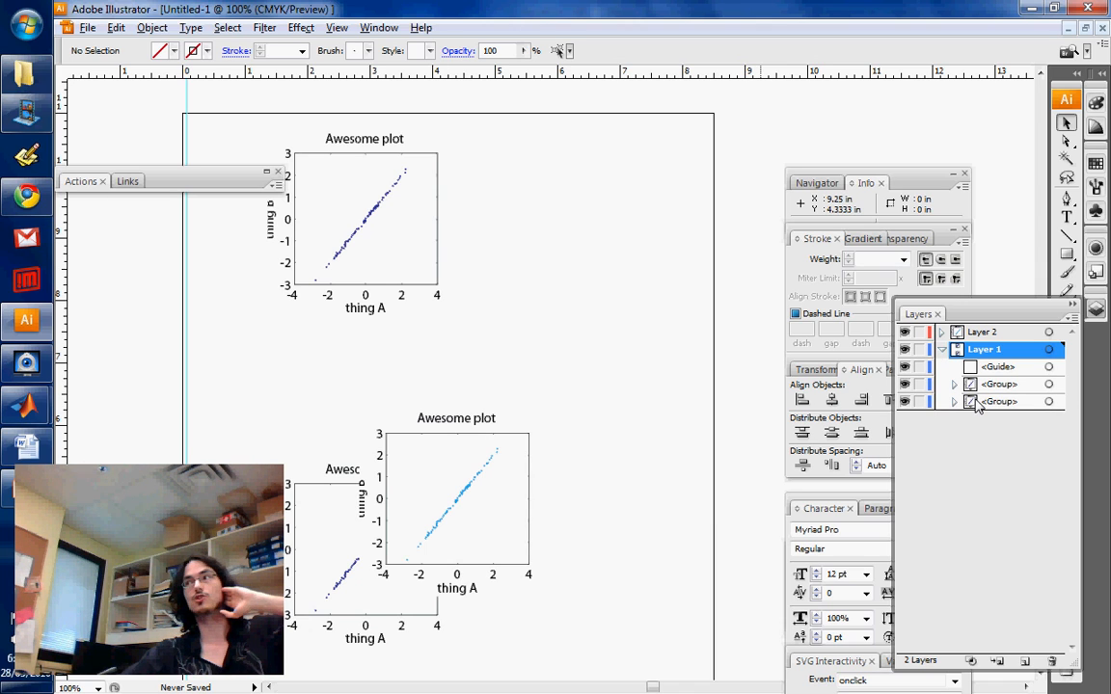
click(952, 401)
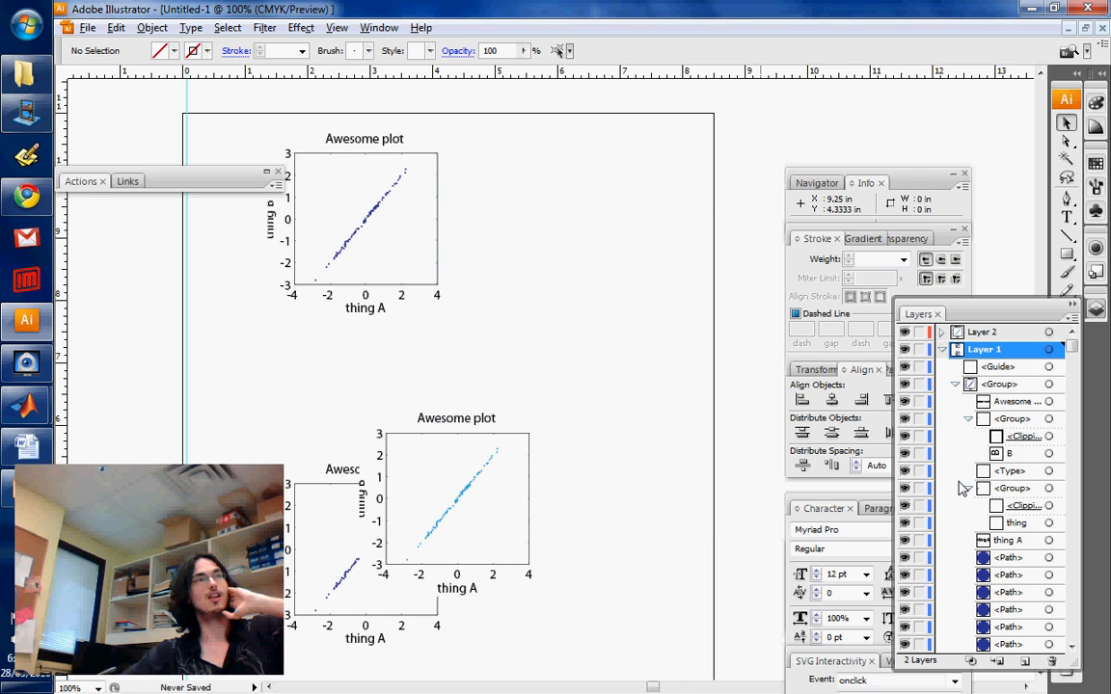
click(955, 401)
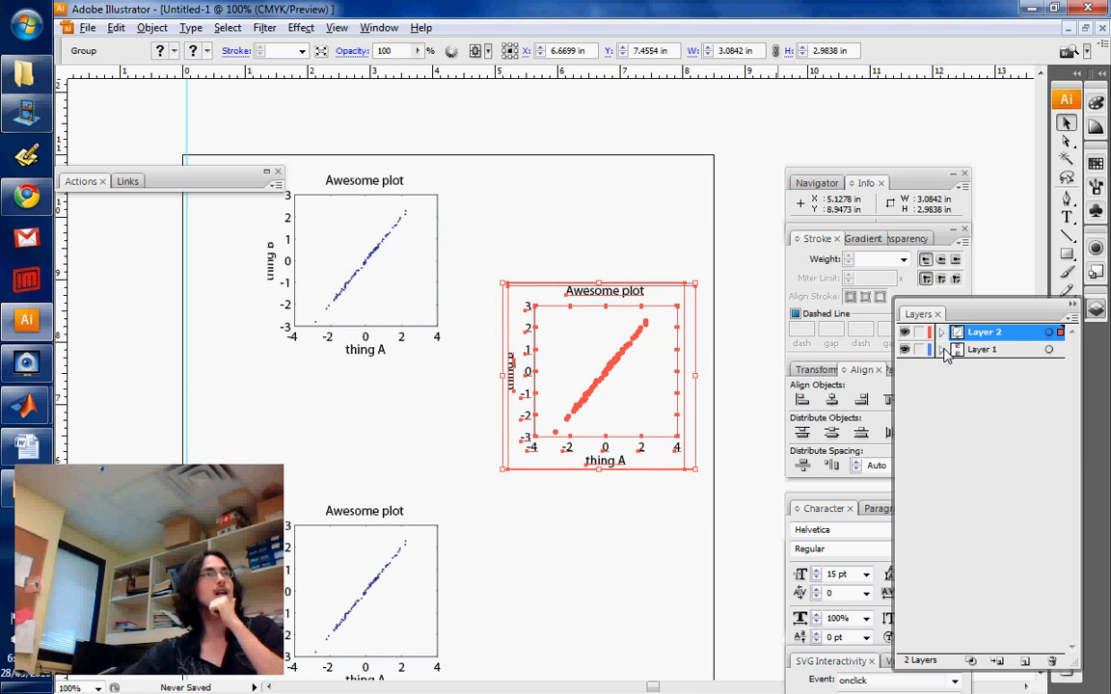
click(981, 349)
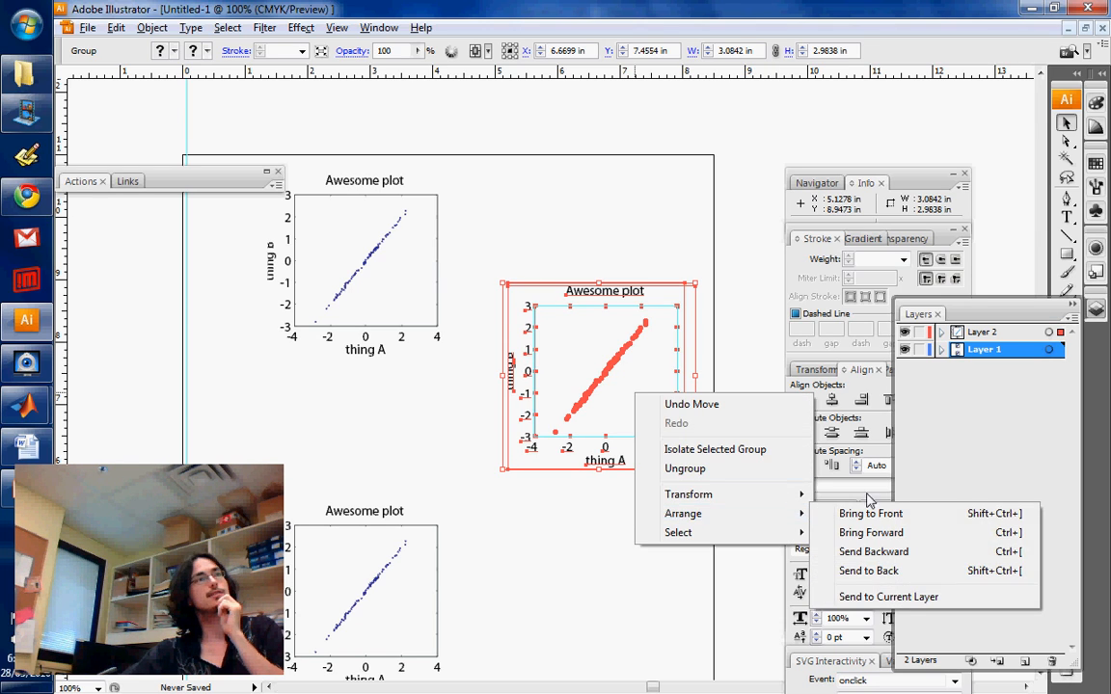
mouse_move(682, 513)
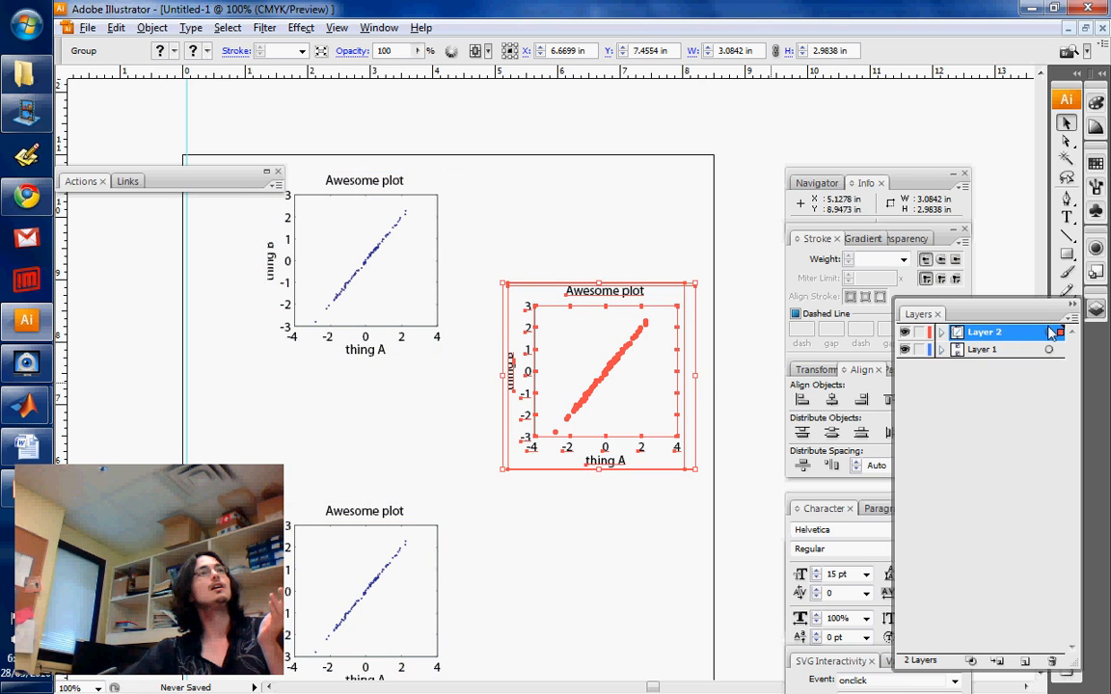
double_click(984, 332)
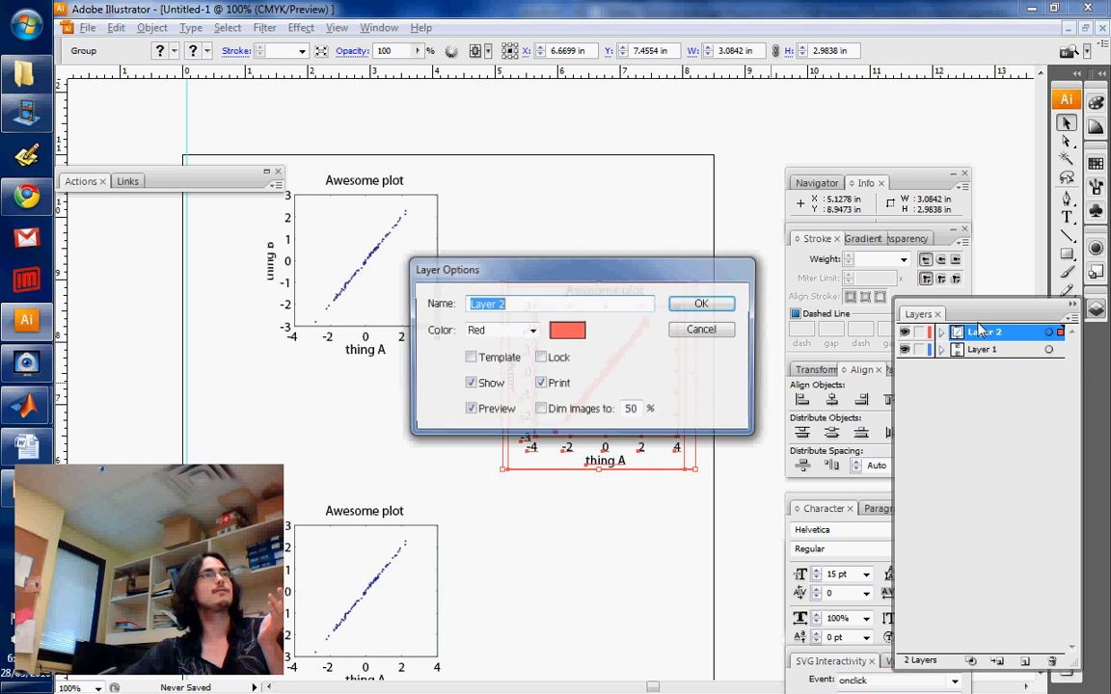
click(532, 330)
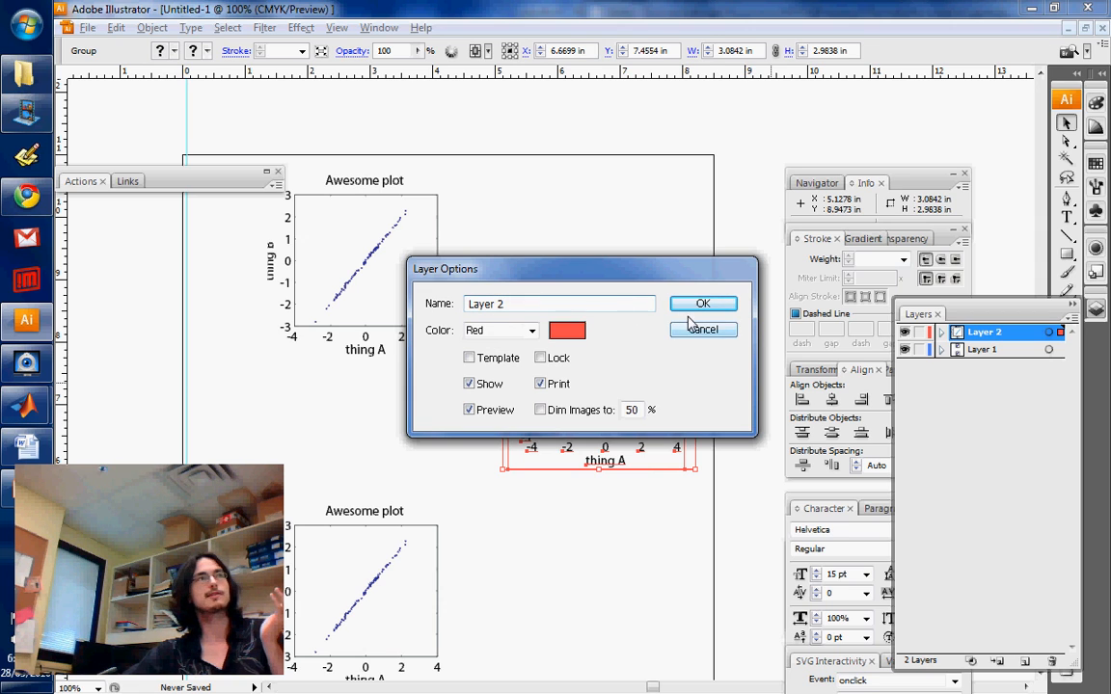
click(702, 303)
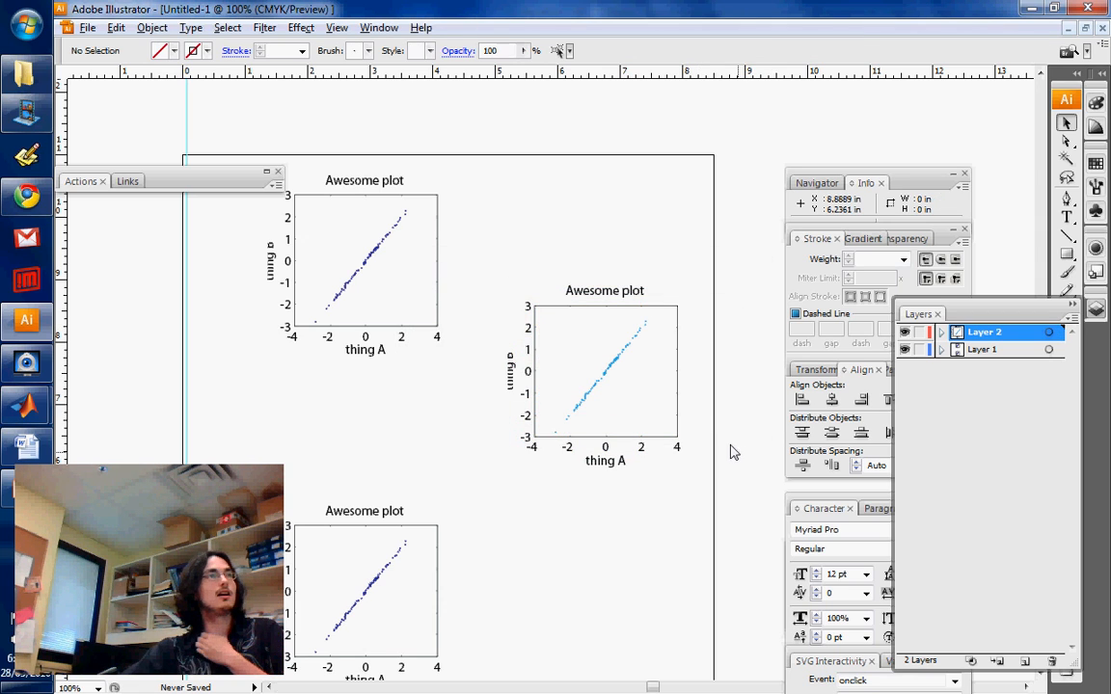
mouse_move(916, 331)
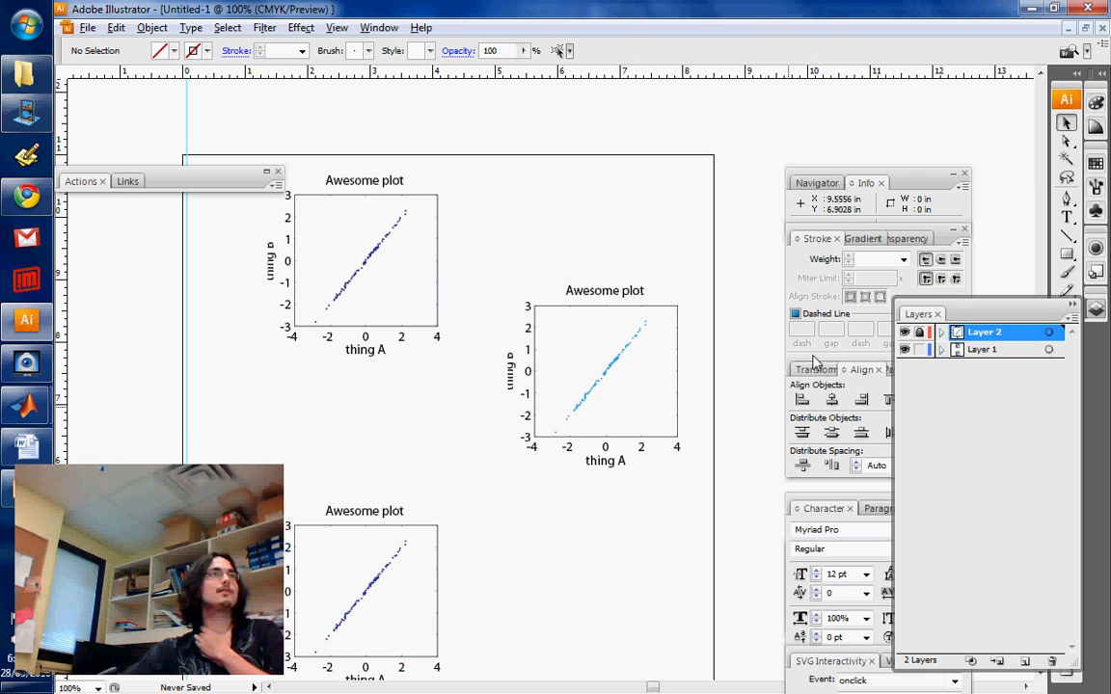
mouse_move(665, 513)
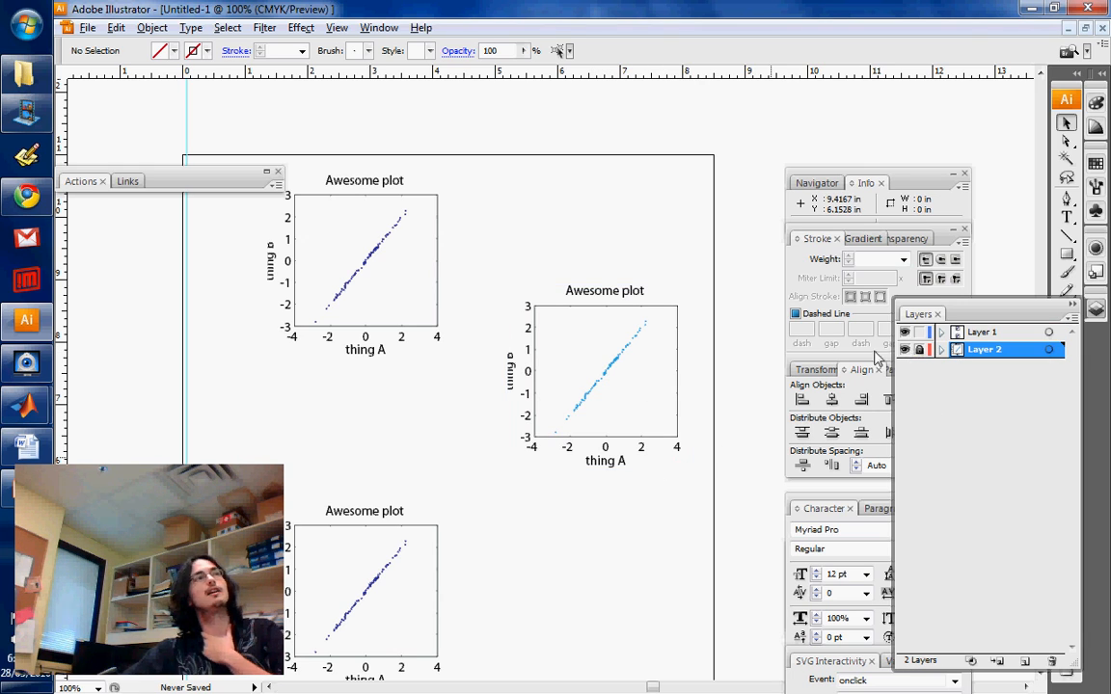
mouse_move(702, 498)
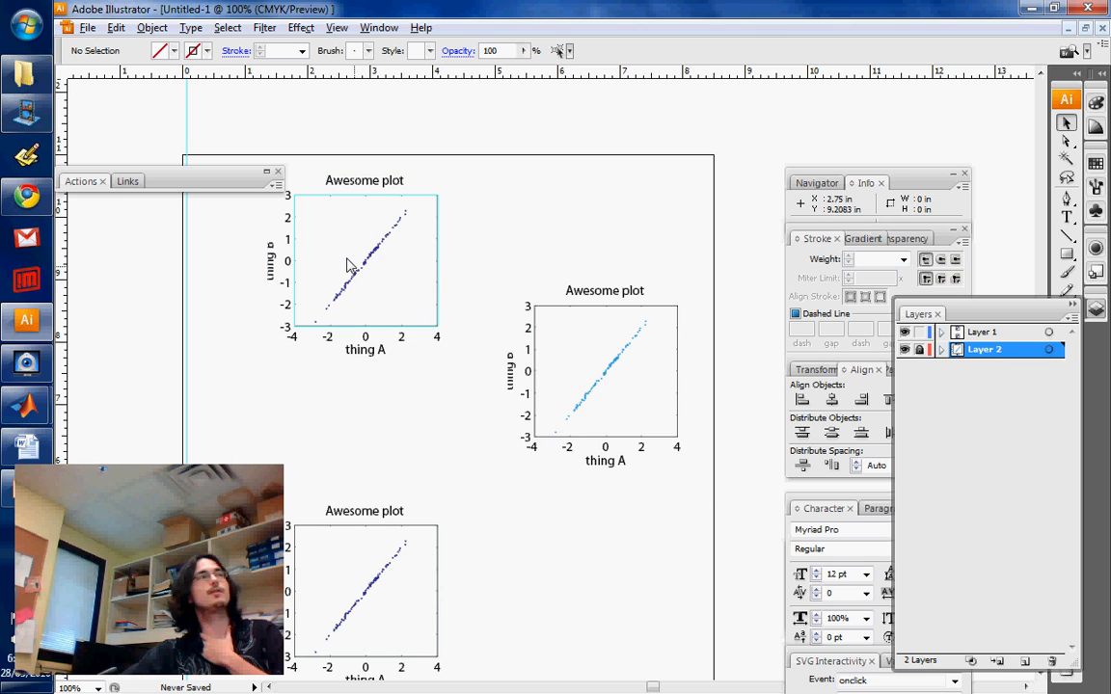
mouse_move(914, 349)
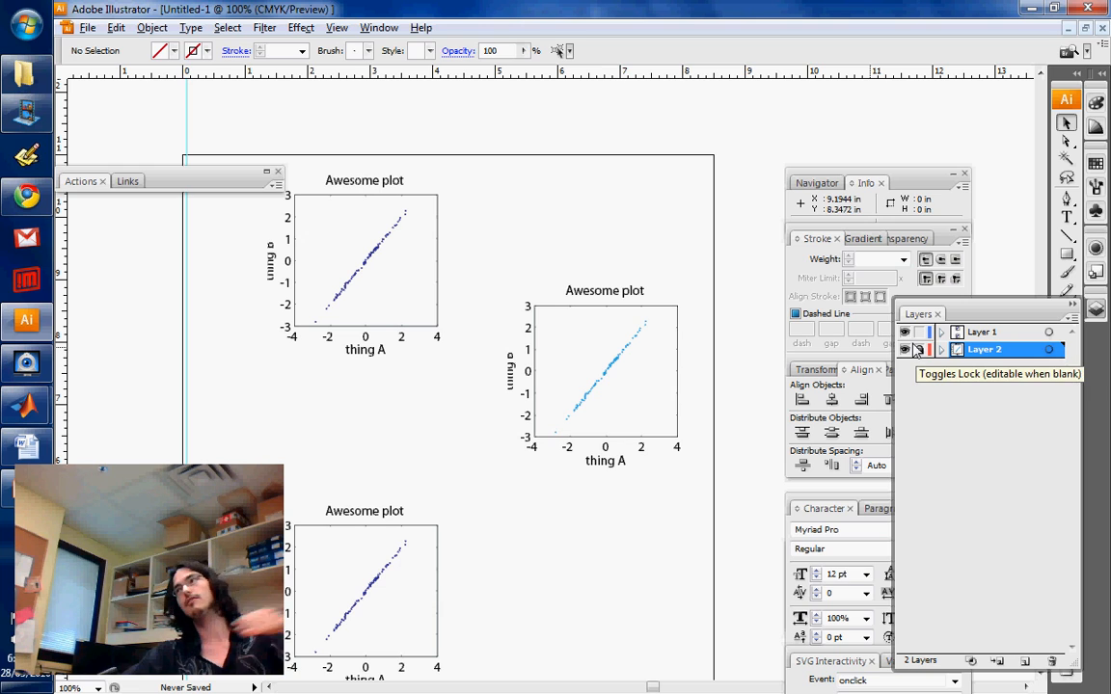
- Toggle Layer 2's lock and select it so its plot overlaps the former top plot
click(918, 349)
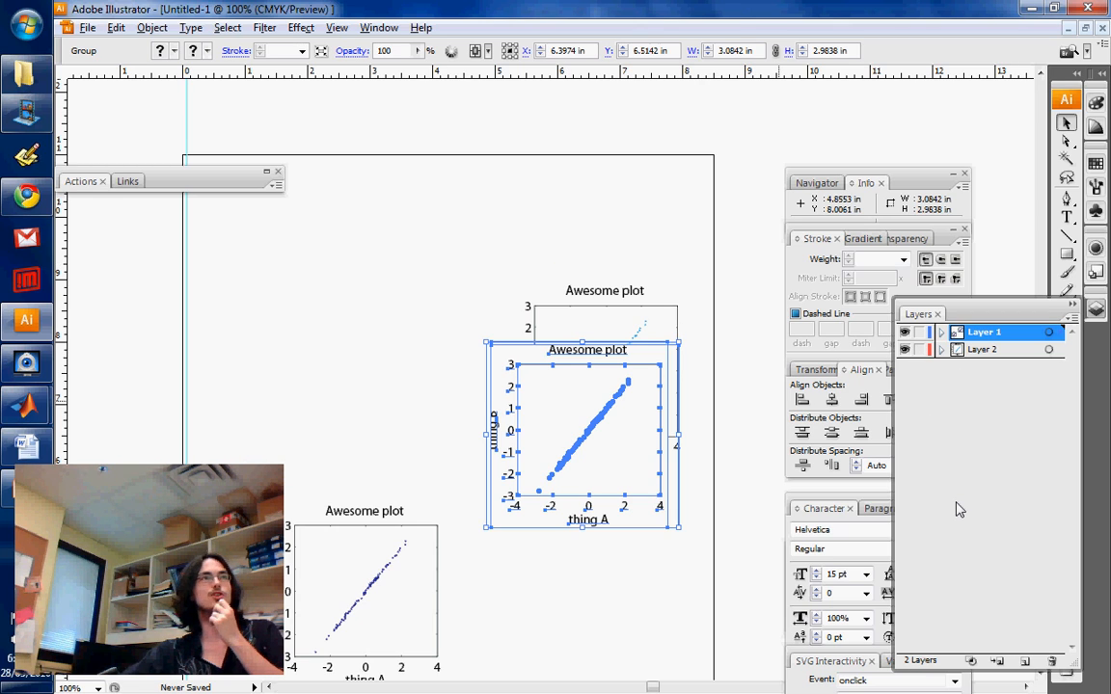
click(981, 349)
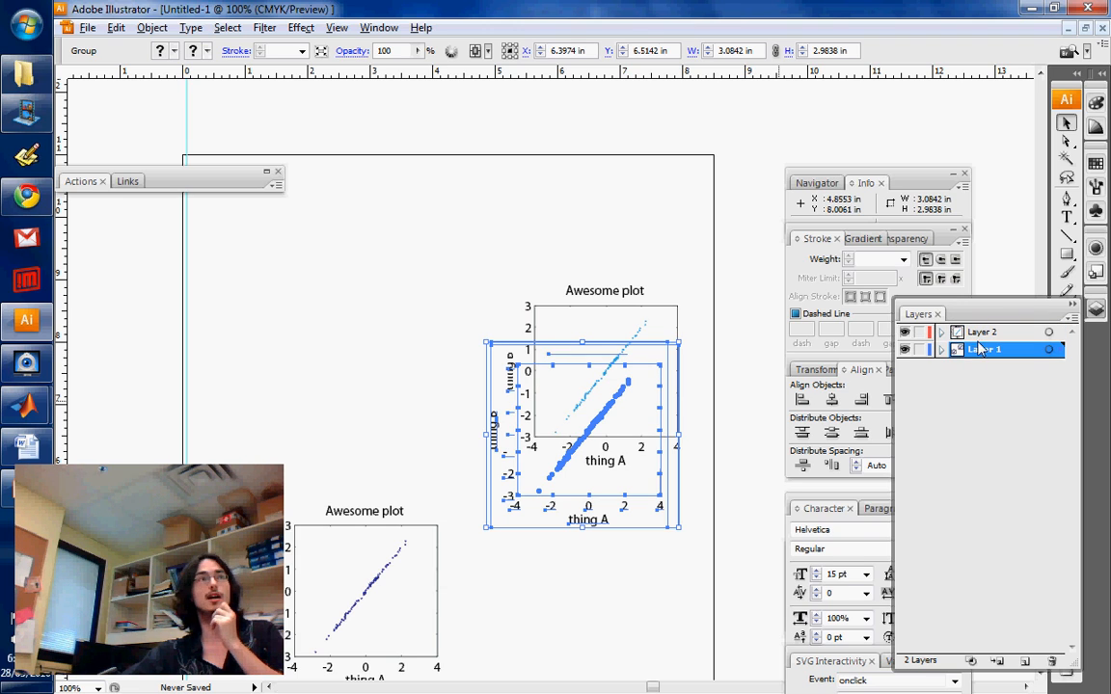
- Create a Layer 2 copy on top of the stack via Duplicate "Layer 2"
click(981, 332)
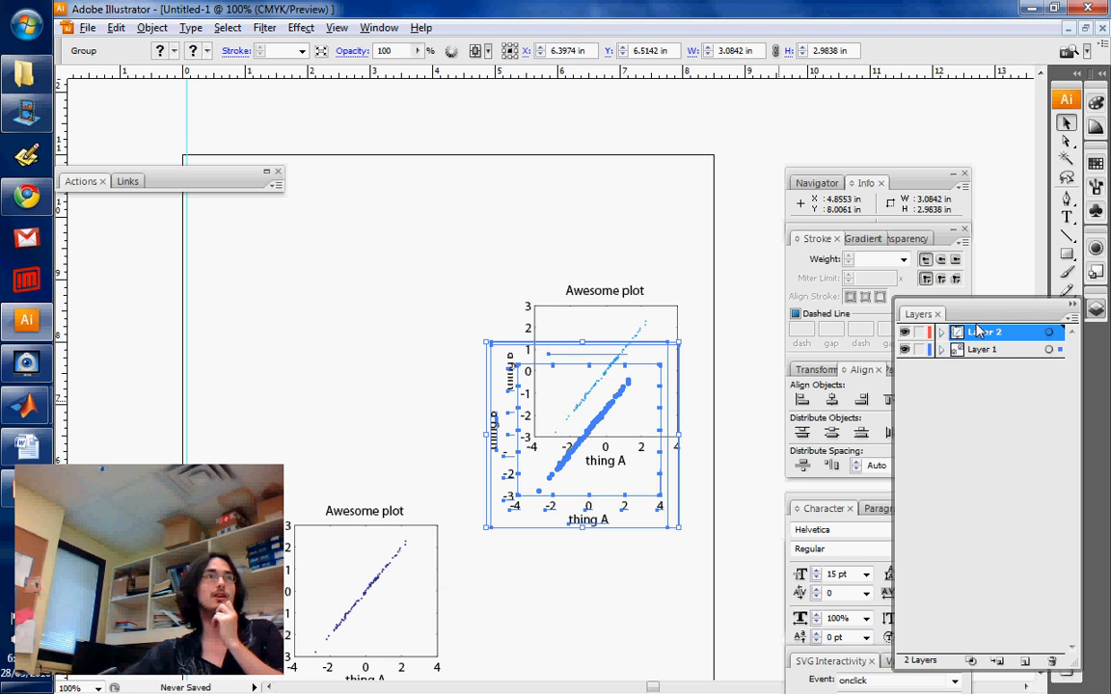
click(1071, 316)
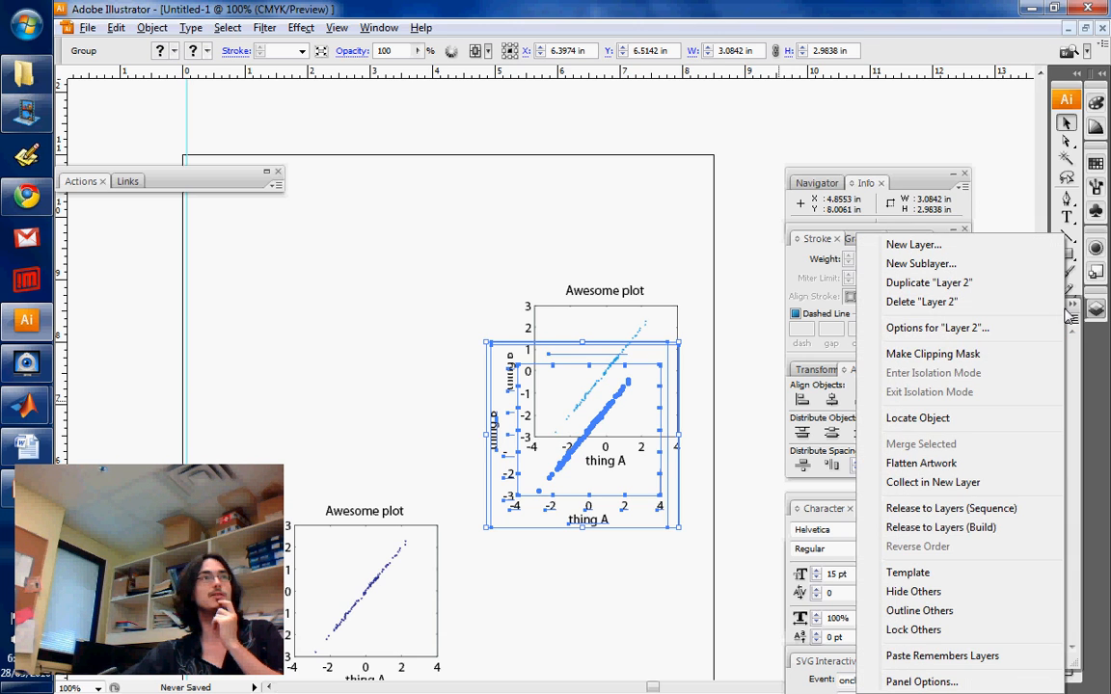
mouse_move(983, 281)
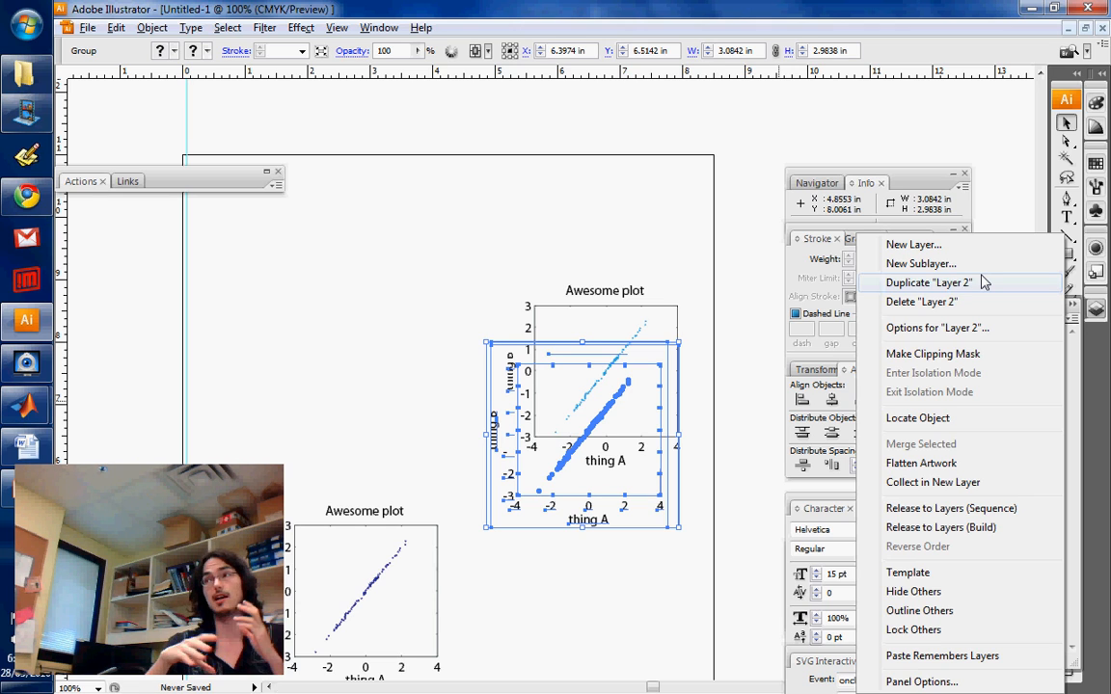
click(928, 282)
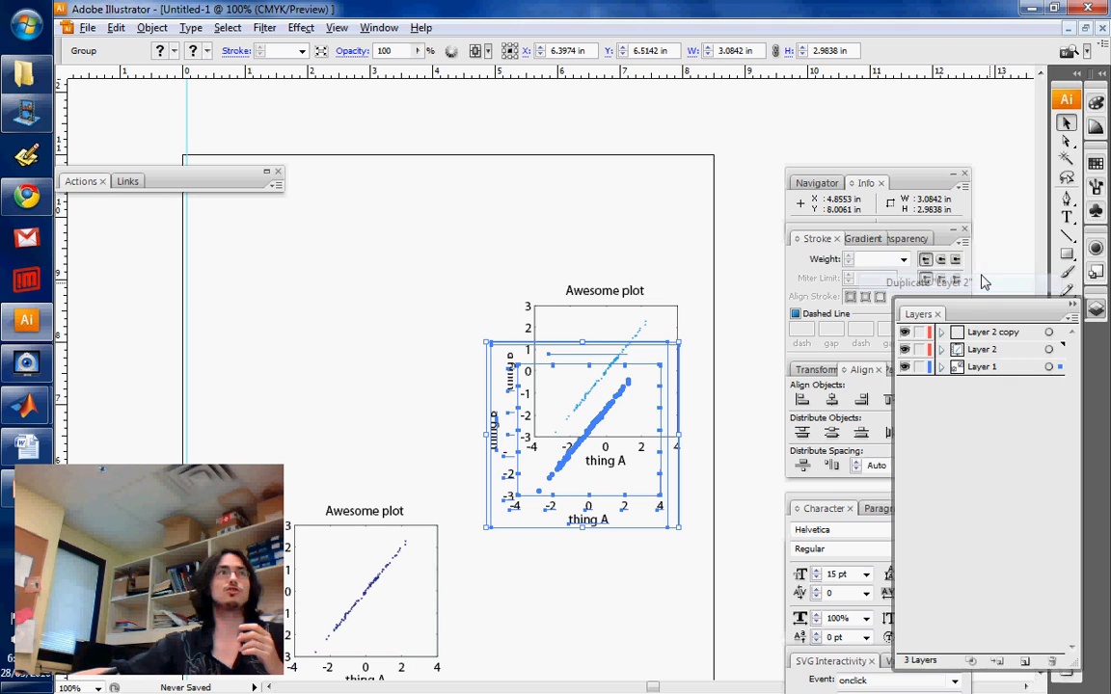
- Rename Layer 2 to 'try 1' and its duplicate to 'try 2' in Layer Options
double_click(982, 349)
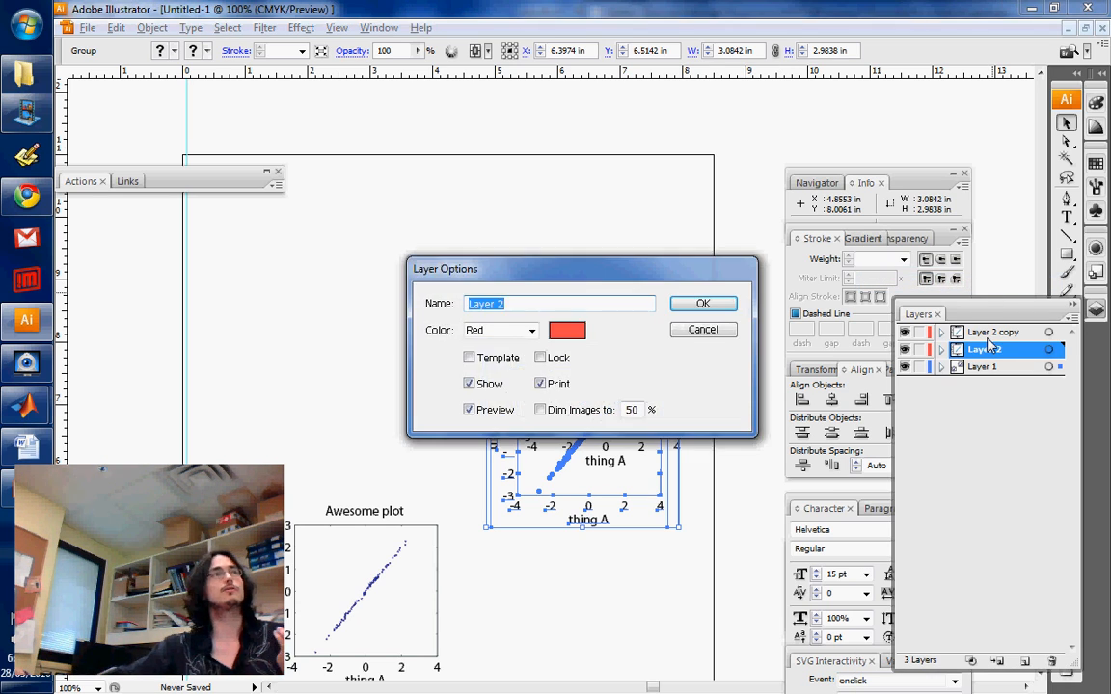
text(try 1)
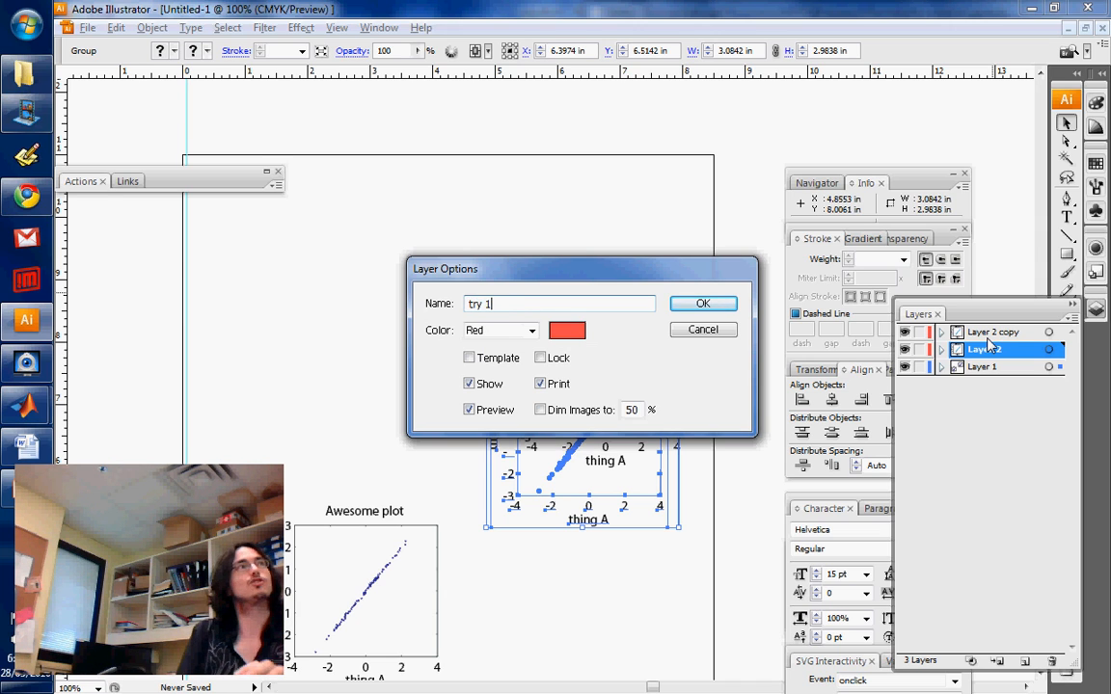
click(702, 303)
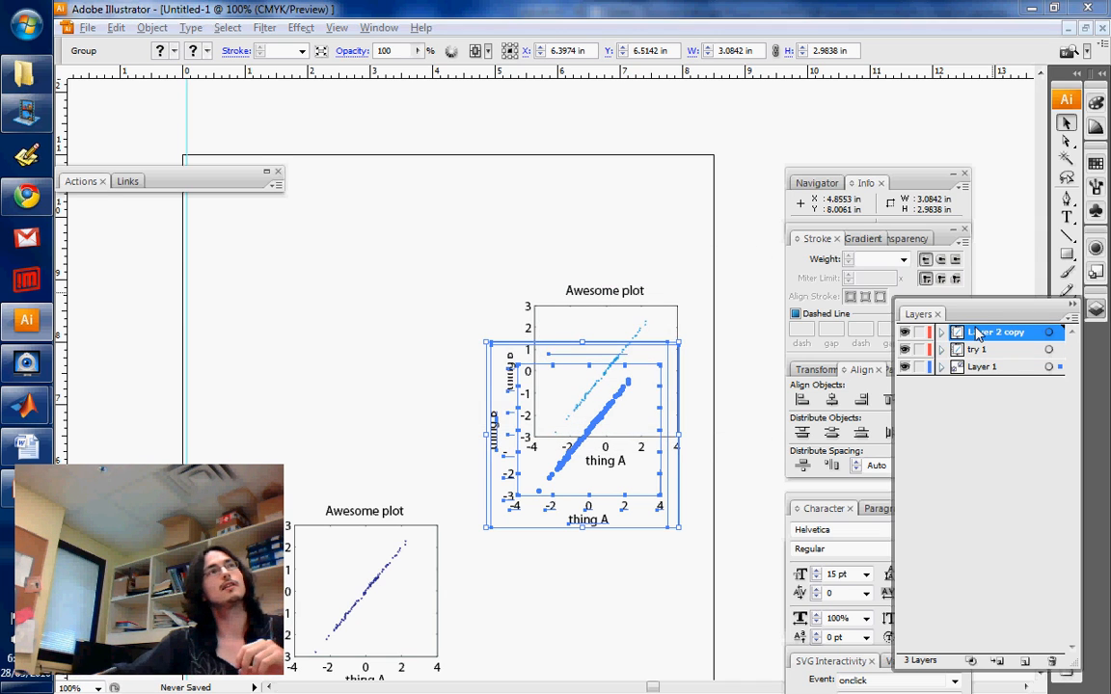
double_click(975, 349)
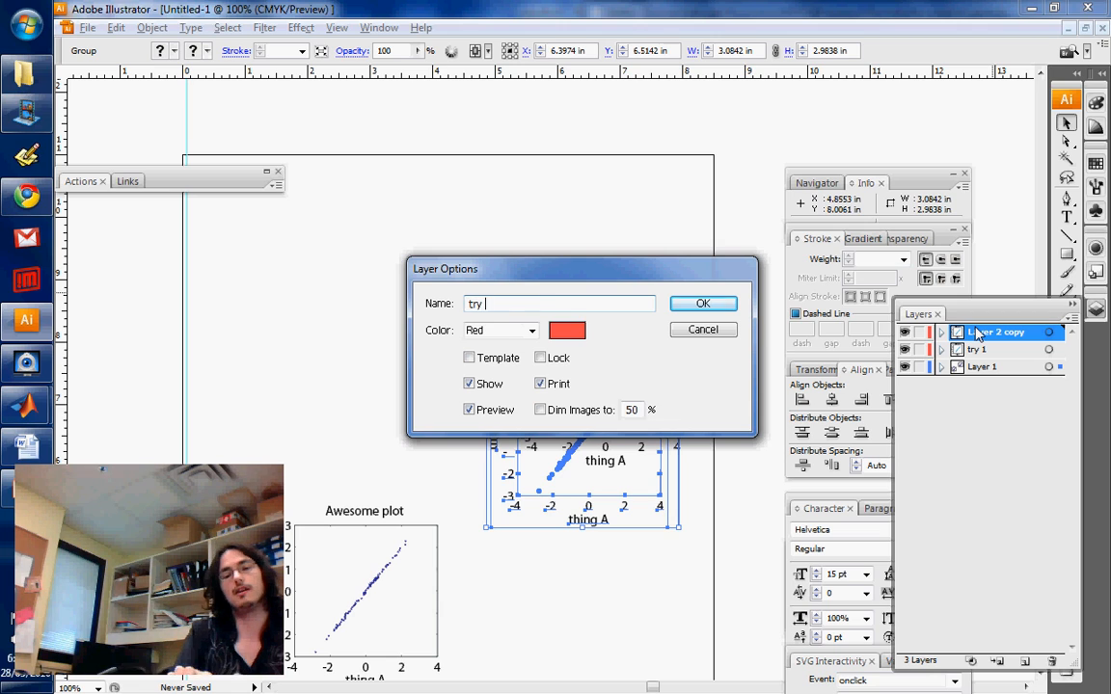
click(702, 303)
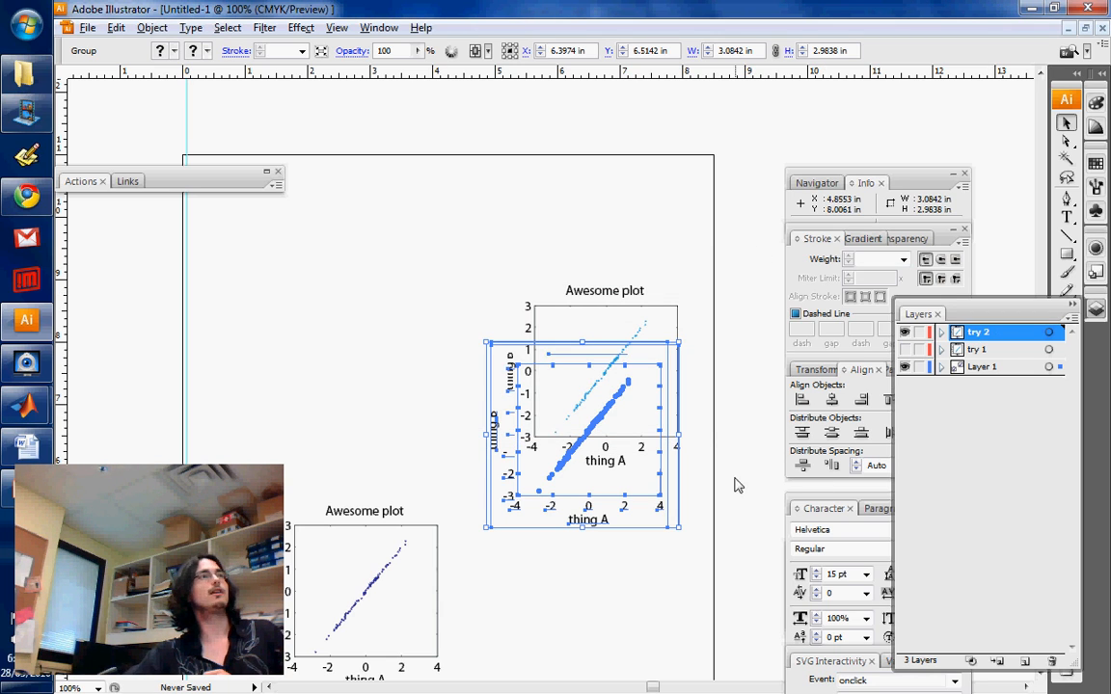
- Hide the try 2 layer with its eye icon, leaving only Layer 1's plots visible
click(982, 366)
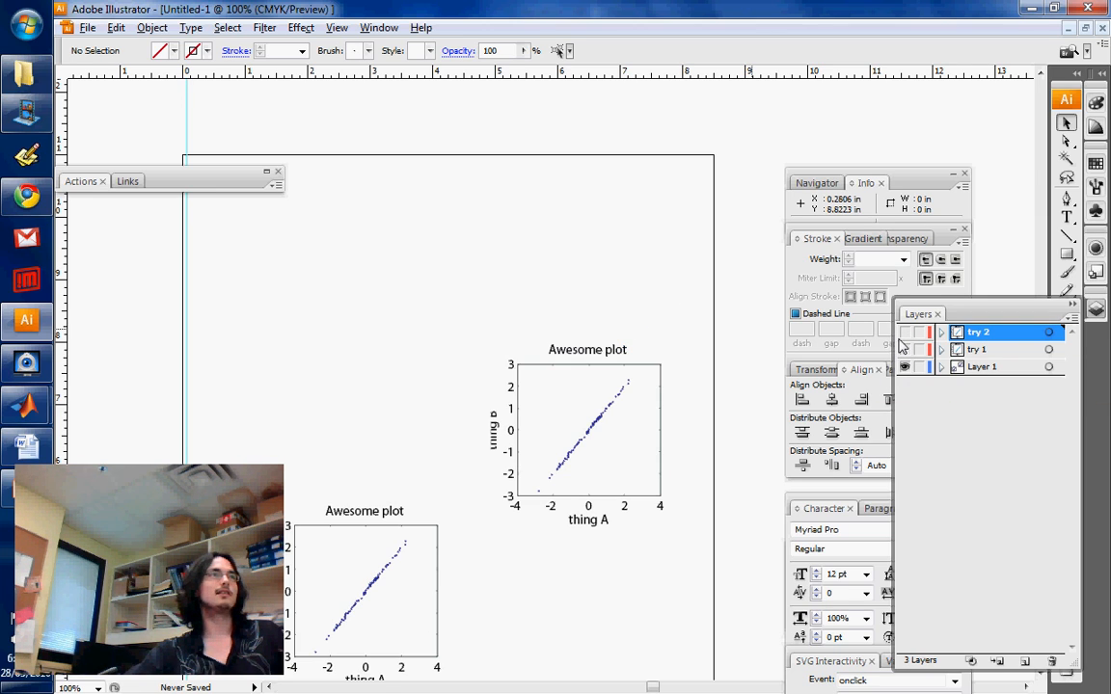
mouse_move(910, 359)
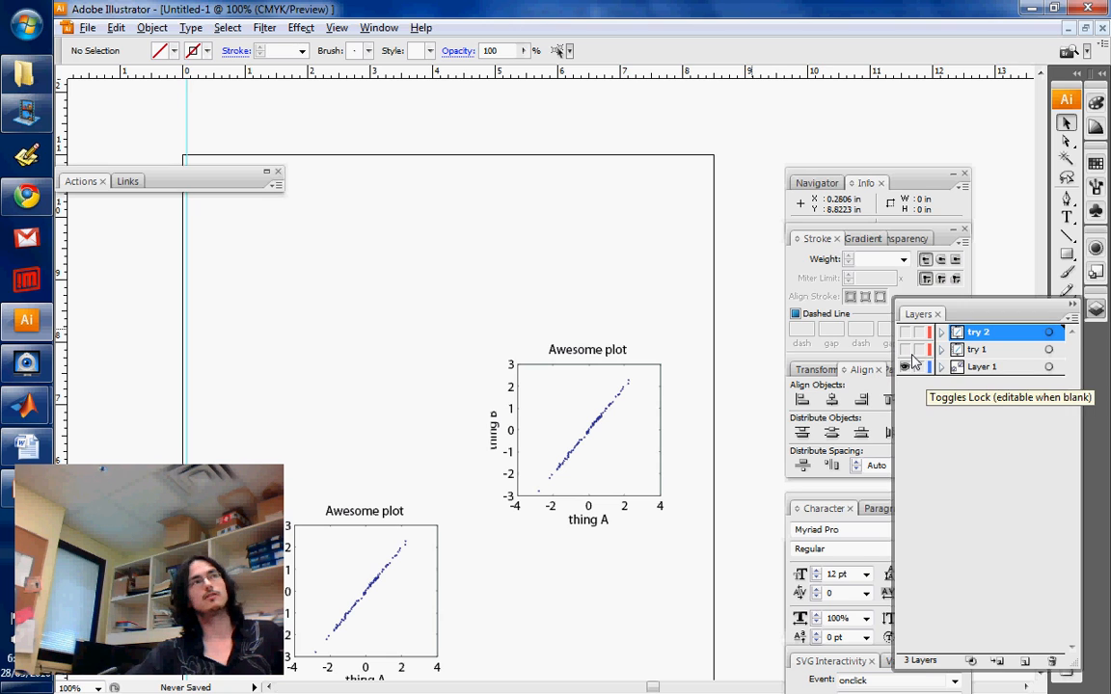